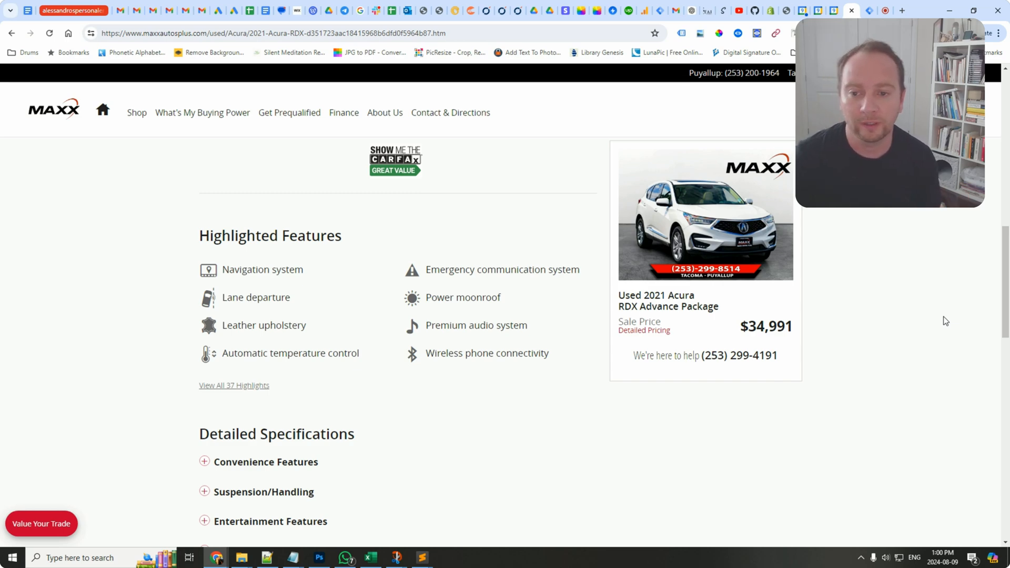
Scroll the vehicle detail page to show the 2021 Acura RDX specs: colour, mileage, VIN and stock.
scroll("up", 3)
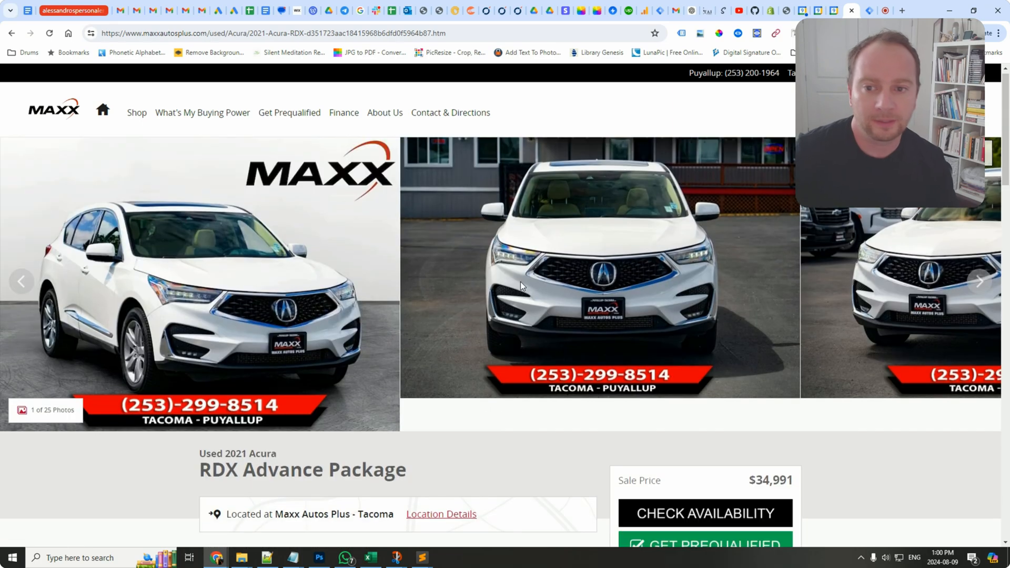
scroll("down", 3)
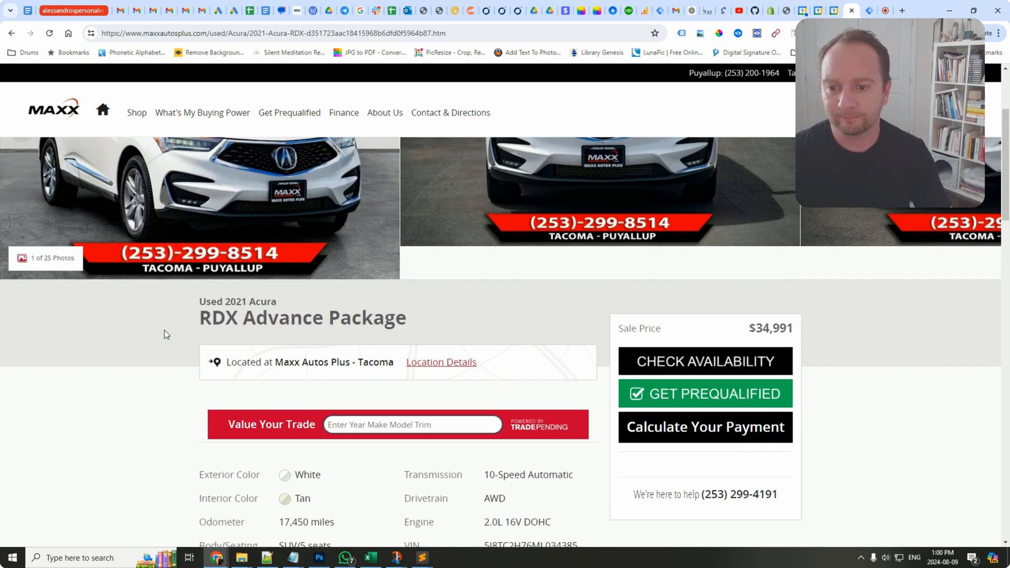
scroll("down", 3)
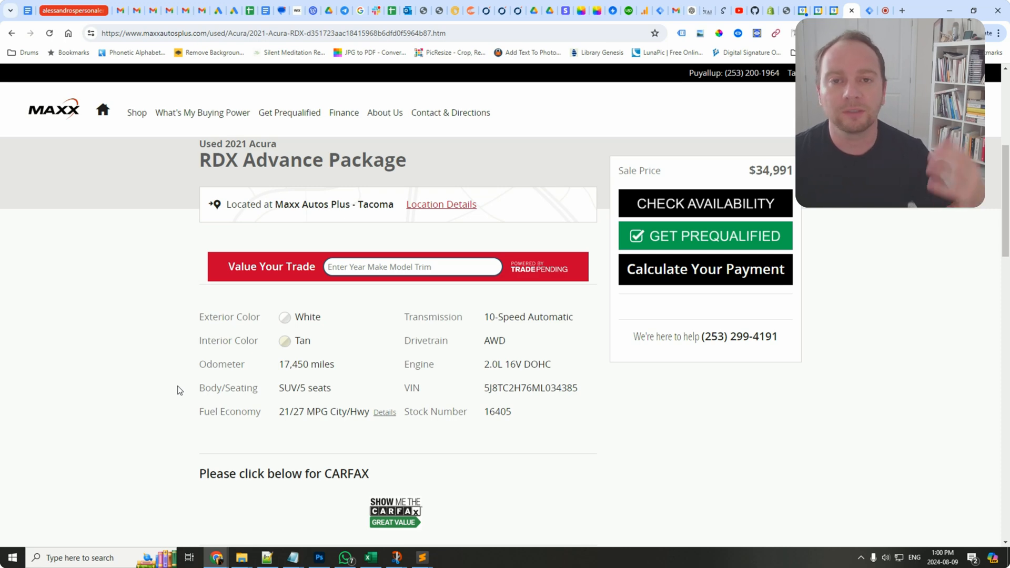
mouse_move(157, 326)
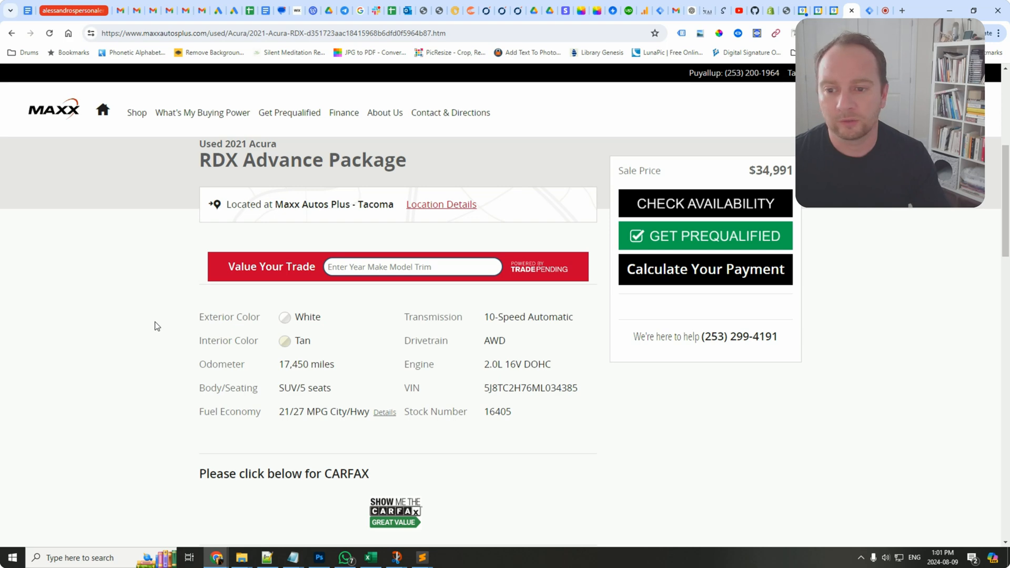
Bring up the Chrome DevTools inspector from the page's context menu.
right_click(155, 325)
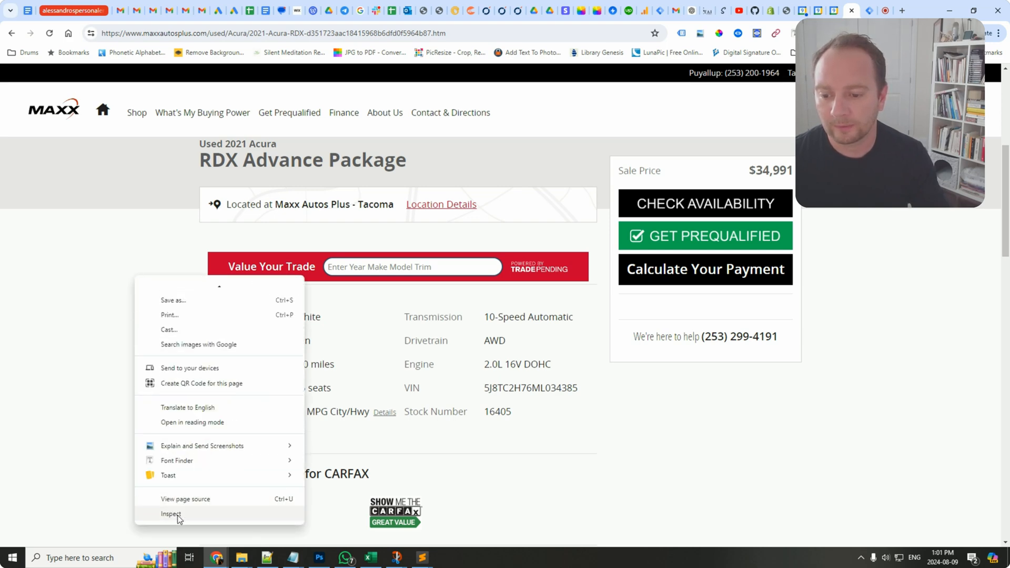
left_click(136, 251)
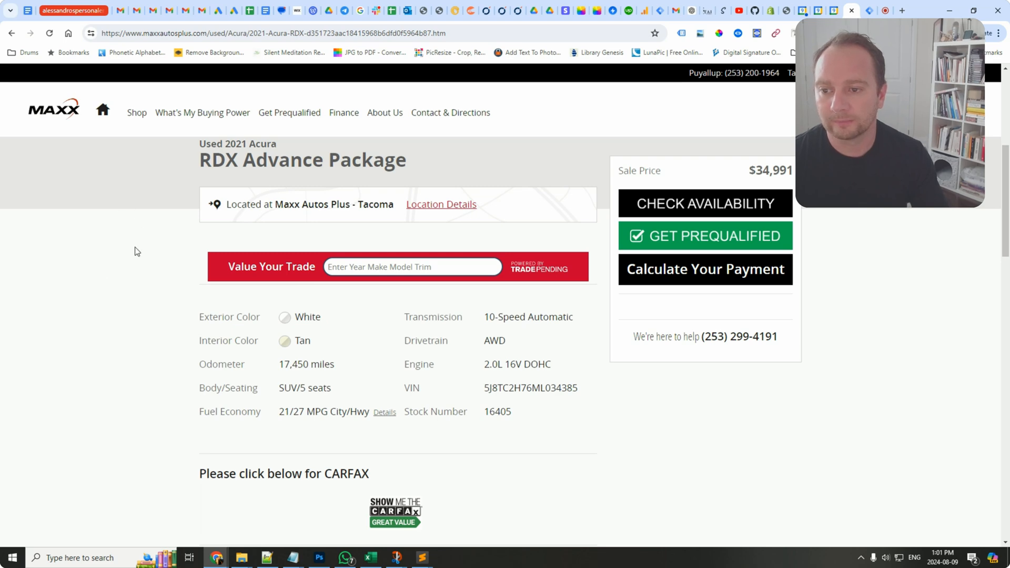
right_click(135, 251)
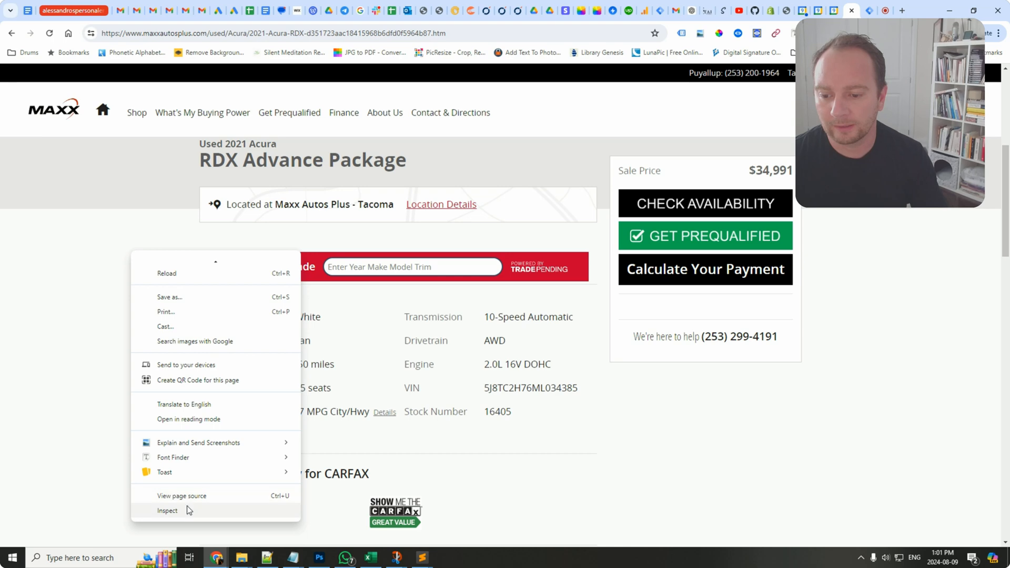
left_click(167, 510)
type("da")
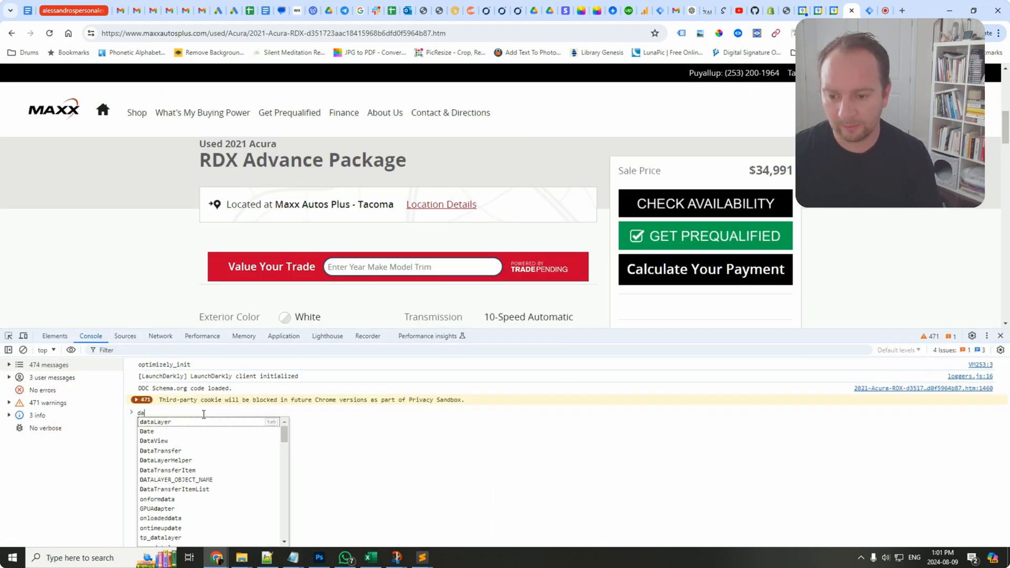
Run the dataLayer query in the Console and expand its entries down to the vehicles array.
key("Enter")
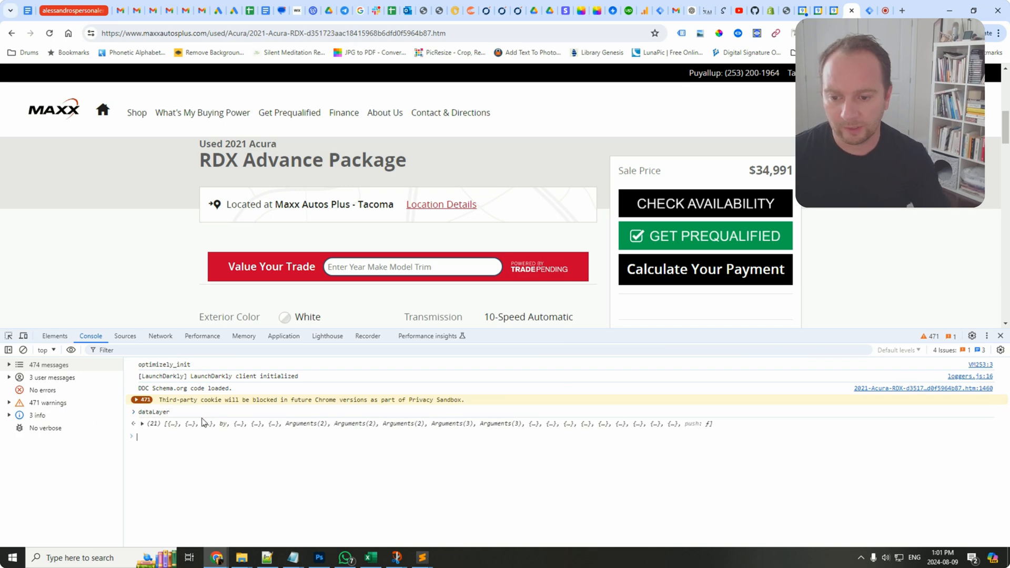
left_click(140, 423)
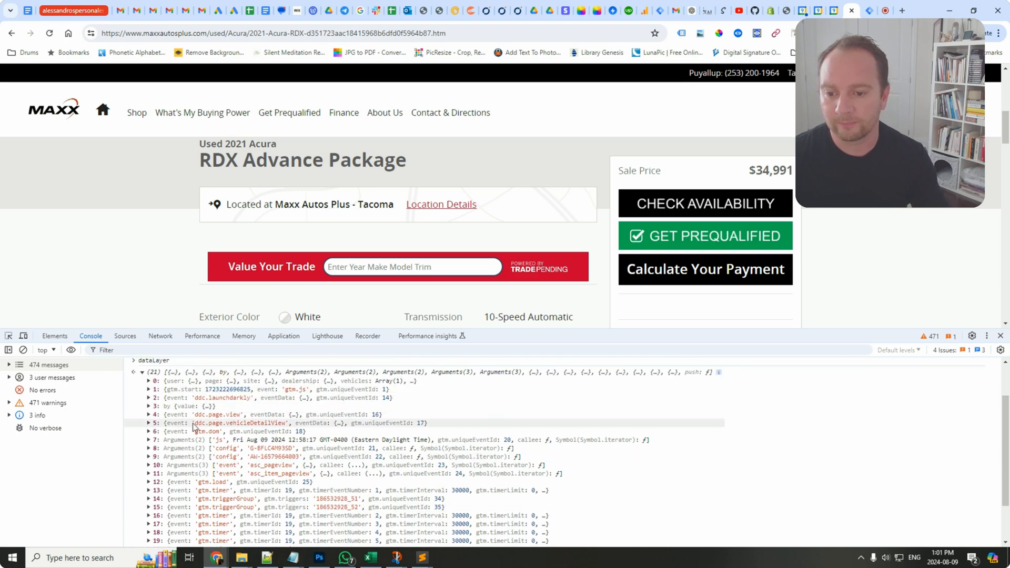
scroll("down", 3)
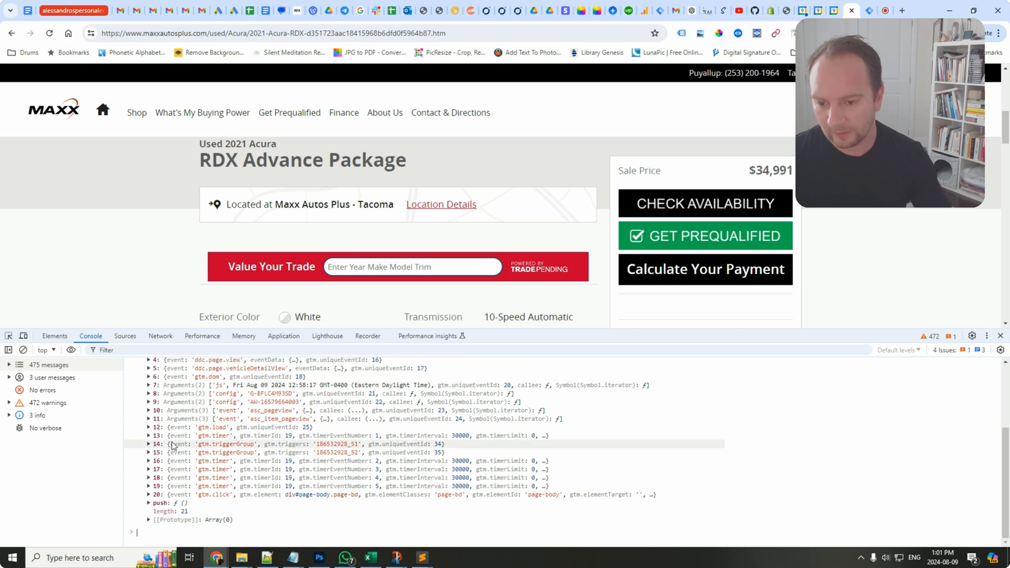
scroll("down", 3)
type("dataLayer[0].vehicles")
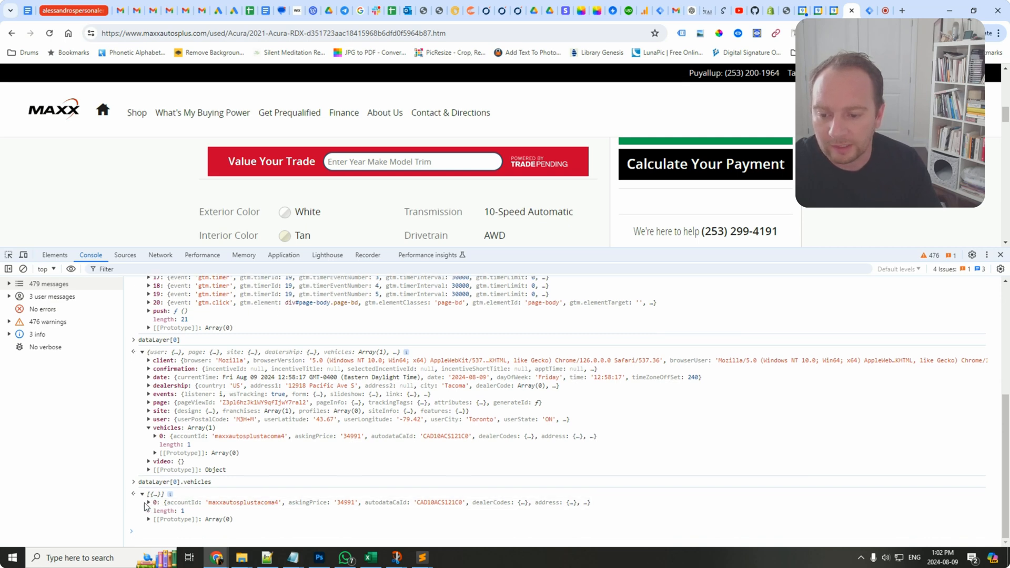
Expand the first vehicle's fields and query dataLayer[0].vehicles.doors in the Console.
left_click(148, 502)
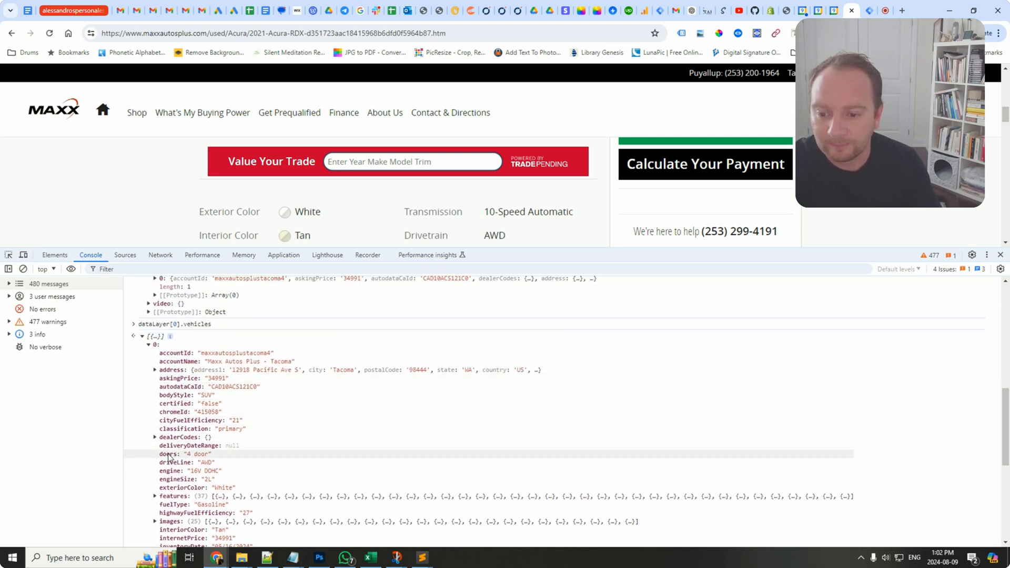
scroll("down", 3)
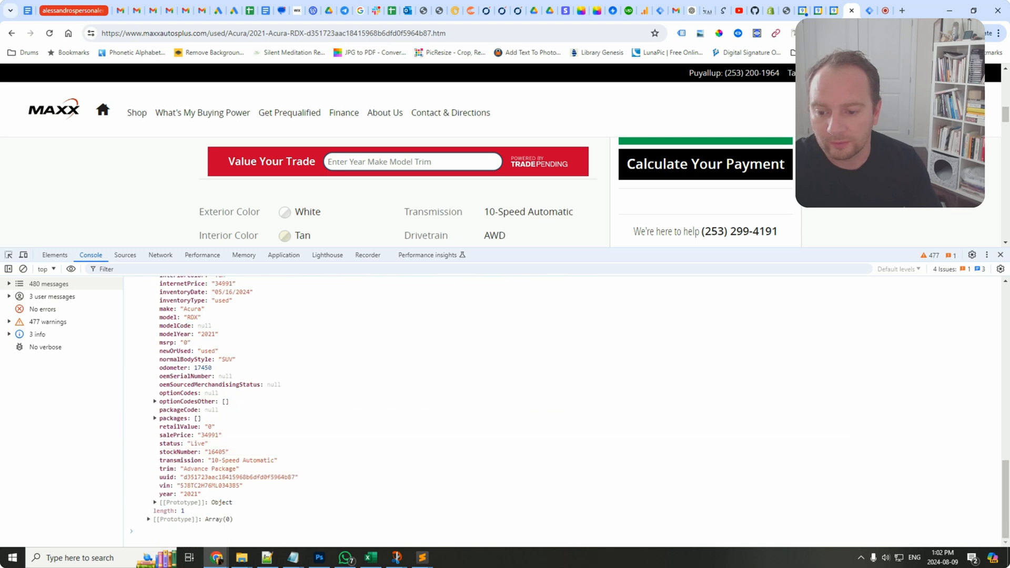
type("dataLayer[0].vehicles")
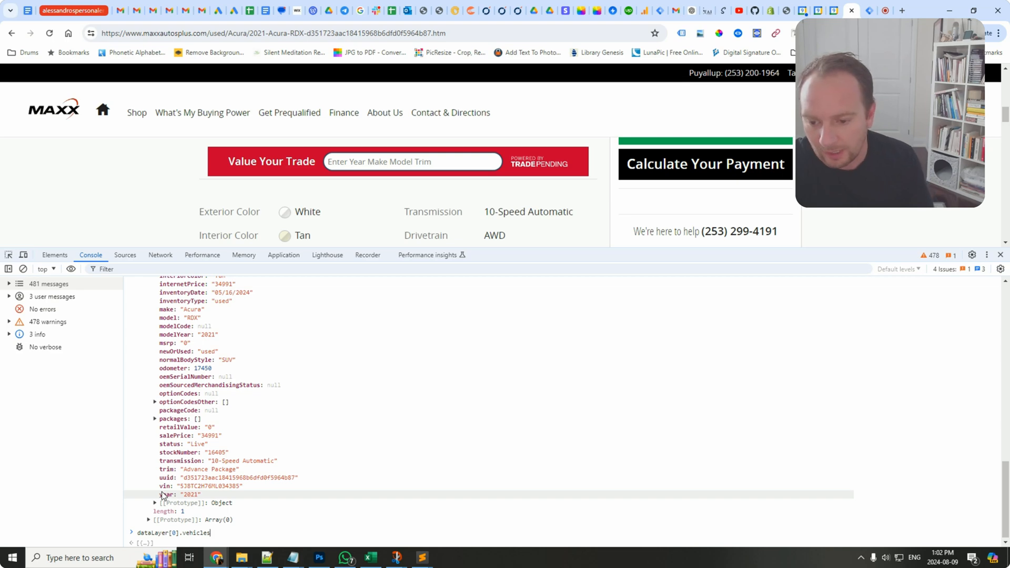
type(".")
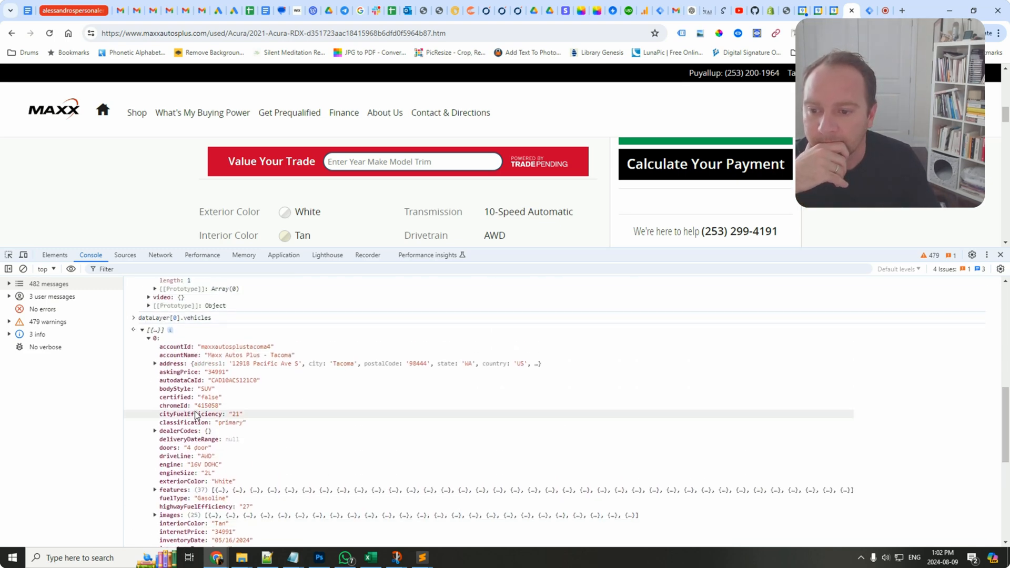
type("dataLayer[0].vehicles.doors")
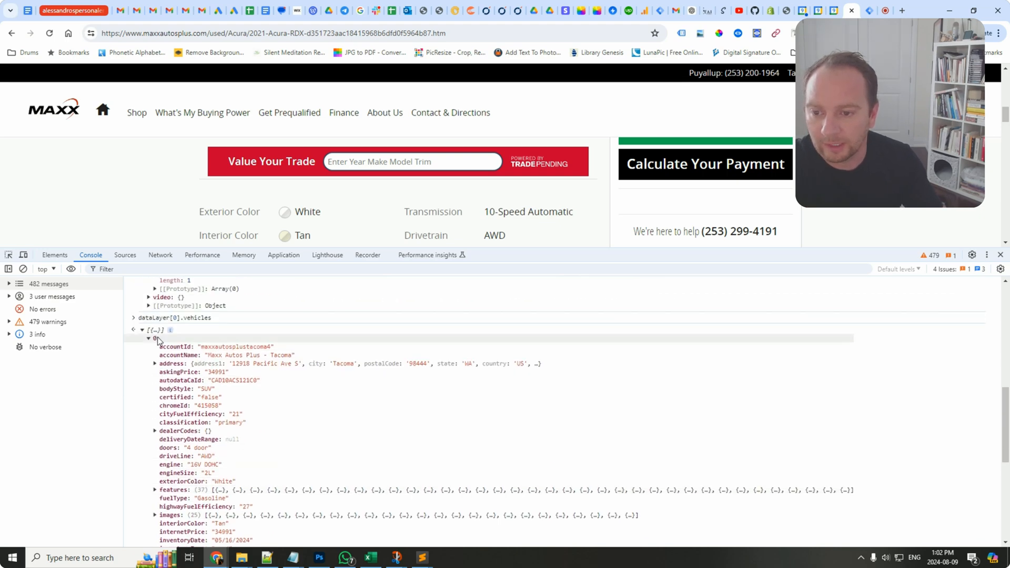
Collapse the vehicle entry and query dataLayer[0].vehicles[0] directly, appending .doors.
left_click(155, 338)
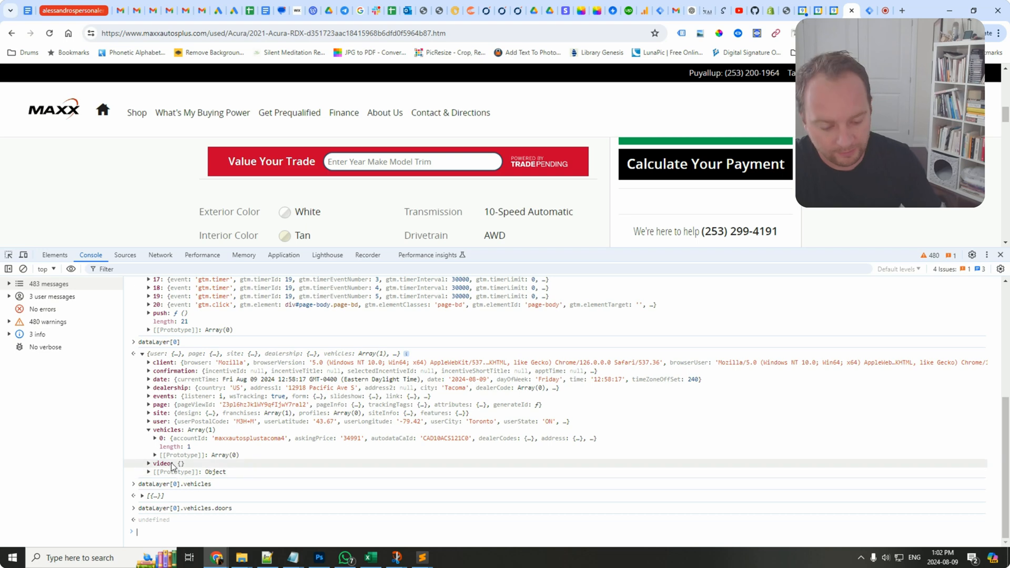
type("dataLayer[0].vehicles.doo")
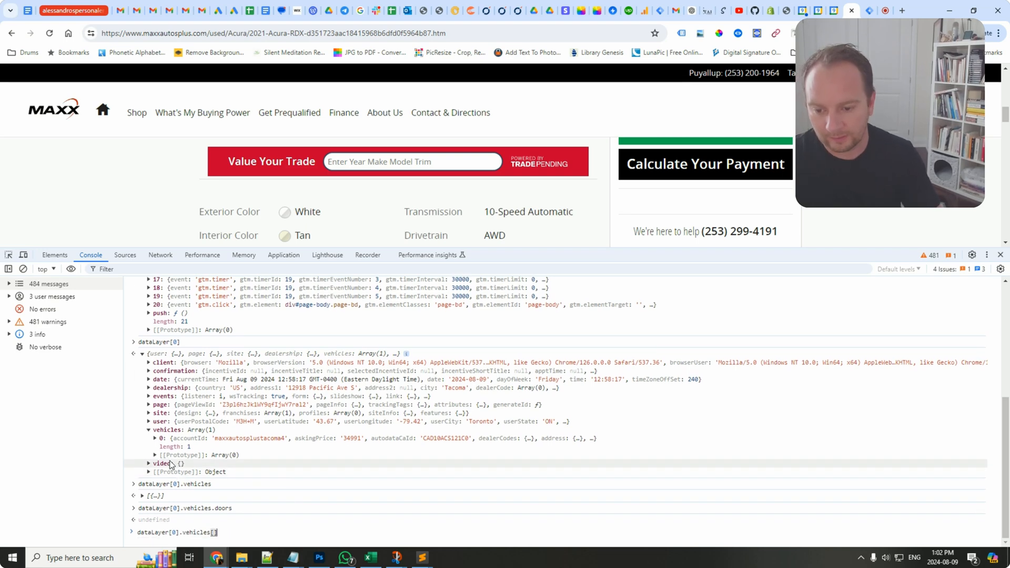
key("Enter")
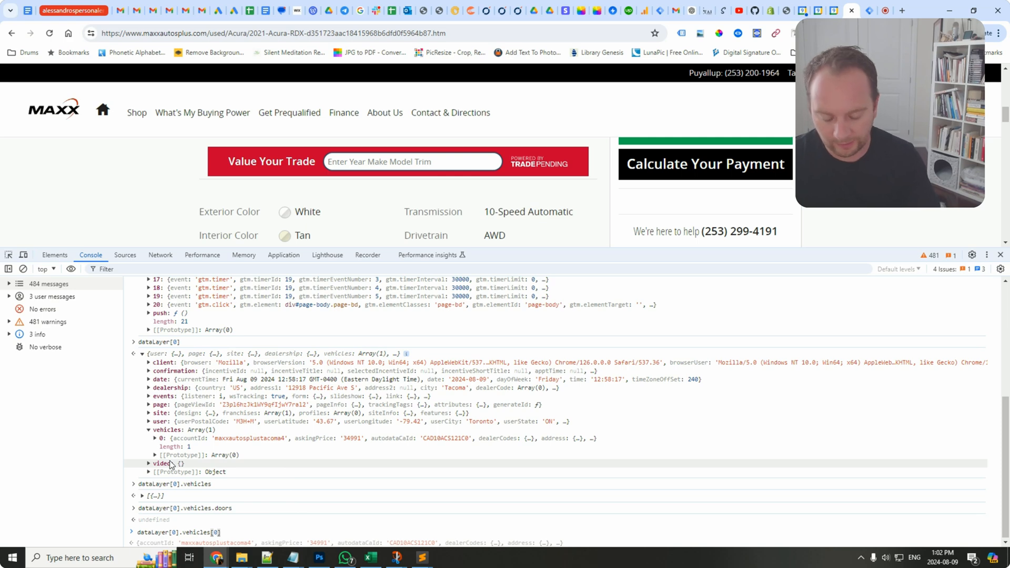
type(".doors")
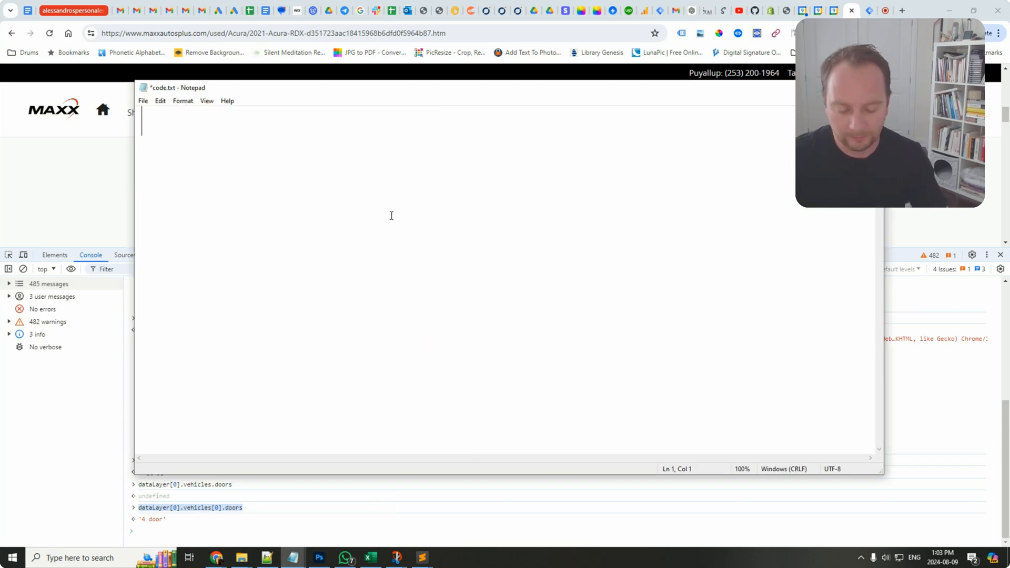
Query dataLayer[0].vehicles[0].doors in the Console to return '4 door'.
type("dataLayer[0].vehicles[0].doors")
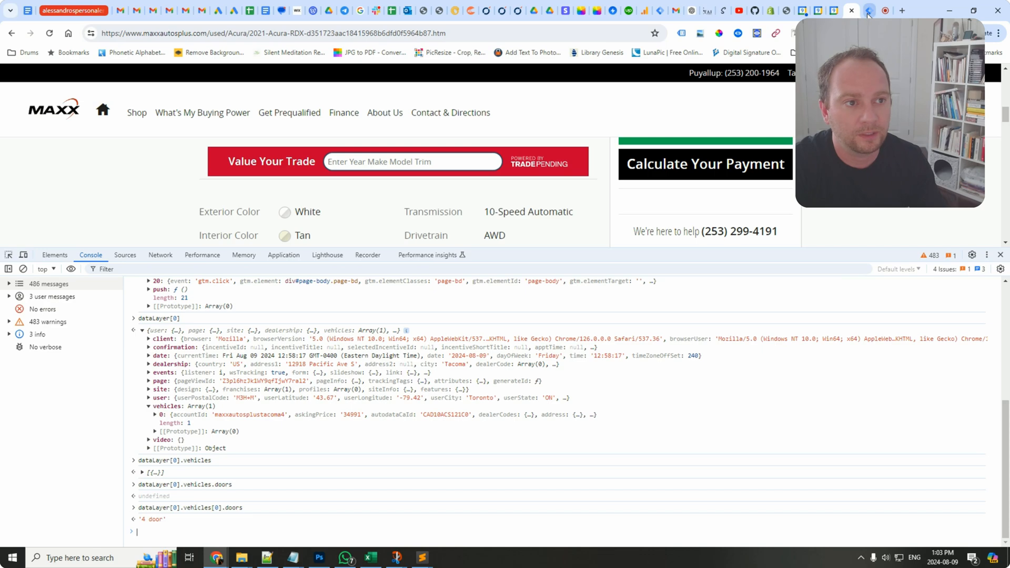
In the Tag Manager Tags list, bring up the 'ecomm data' view_item tag and review its vehicle parameters.
left_click(831, 11)
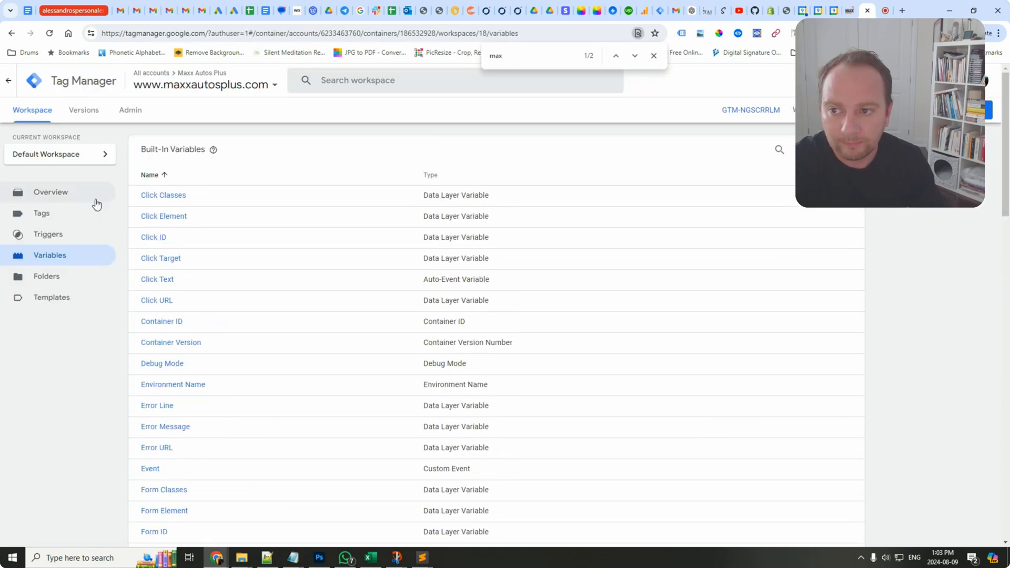
left_click(41, 214)
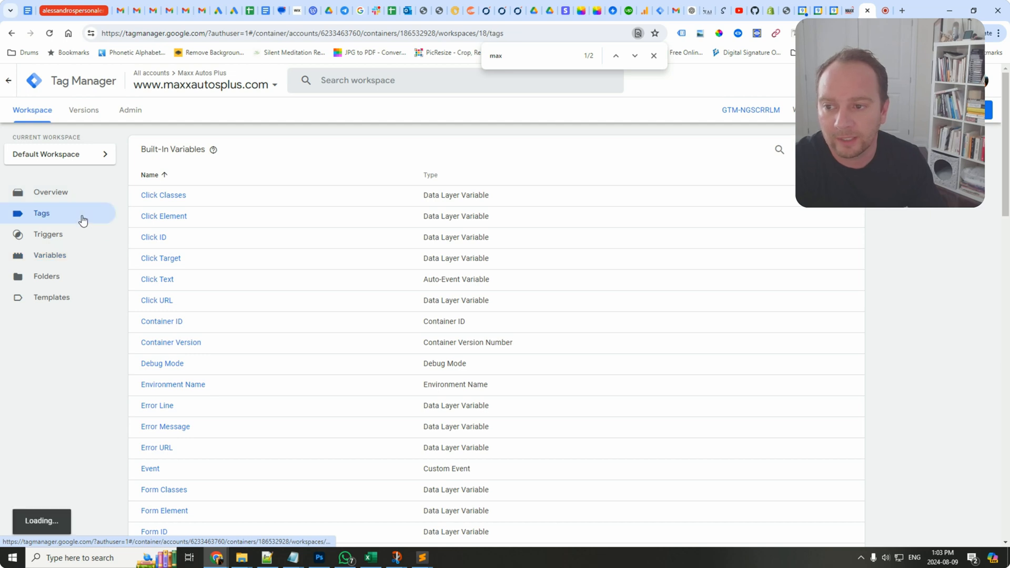
left_click(41, 214)
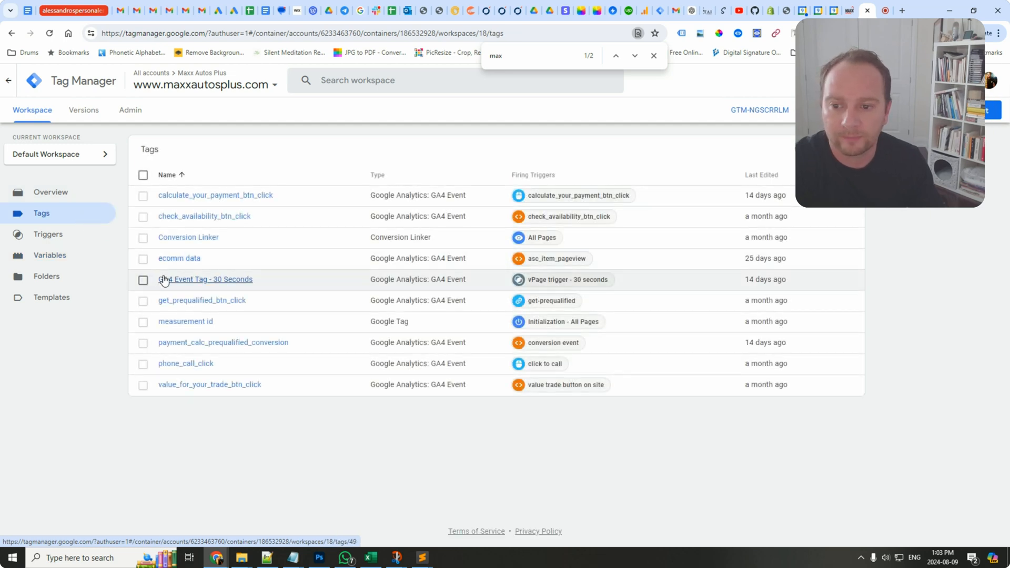
mouse_move(189, 236)
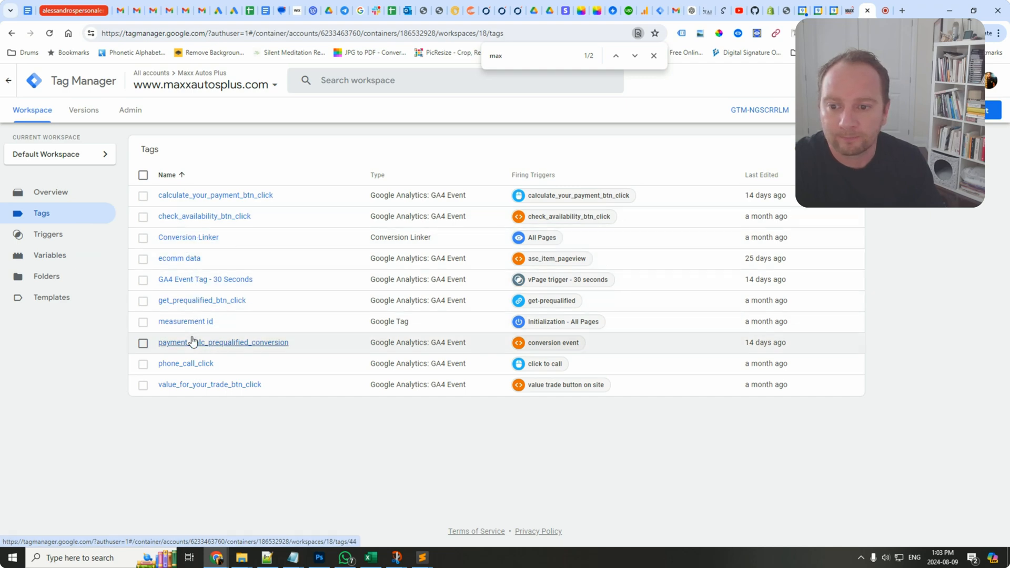
mouse_move(179, 259)
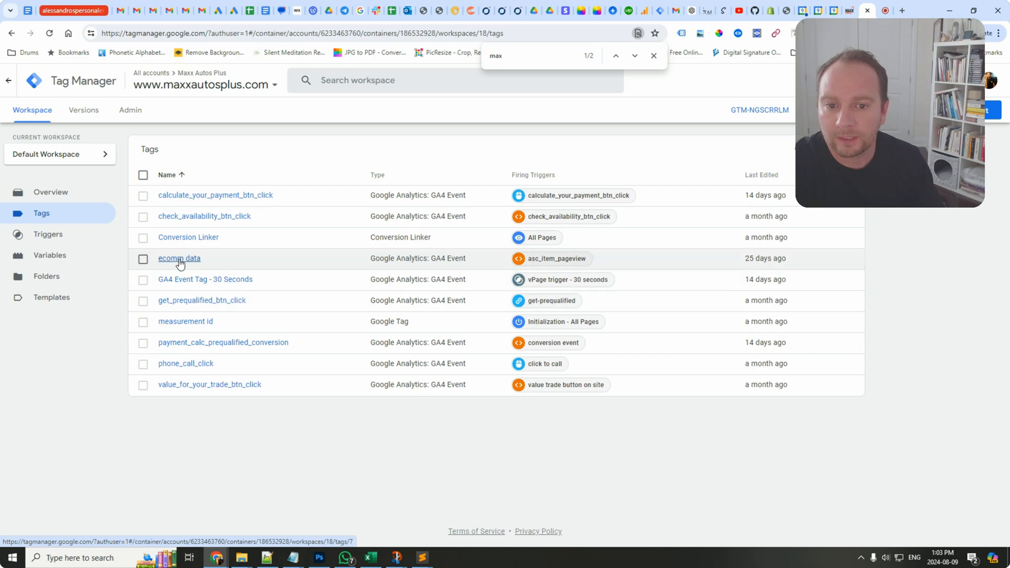
left_click(179, 258)
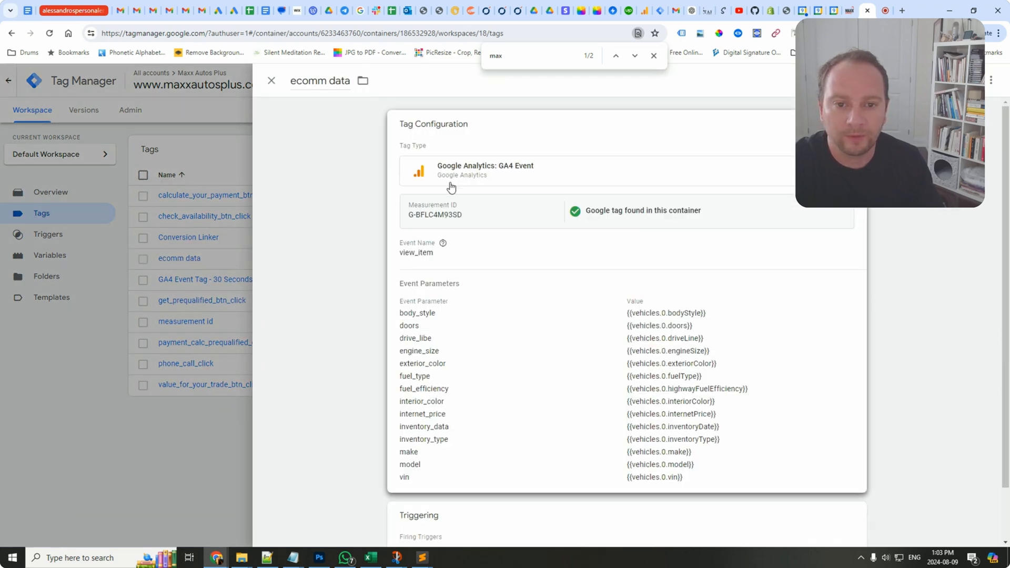
mouse_move(427, 206)
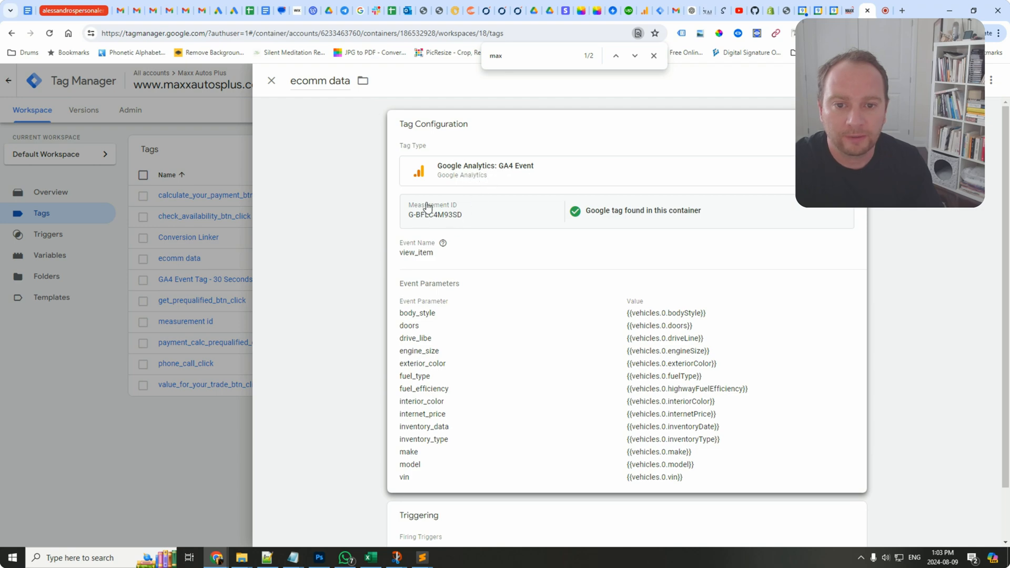
scroll("down", 3)
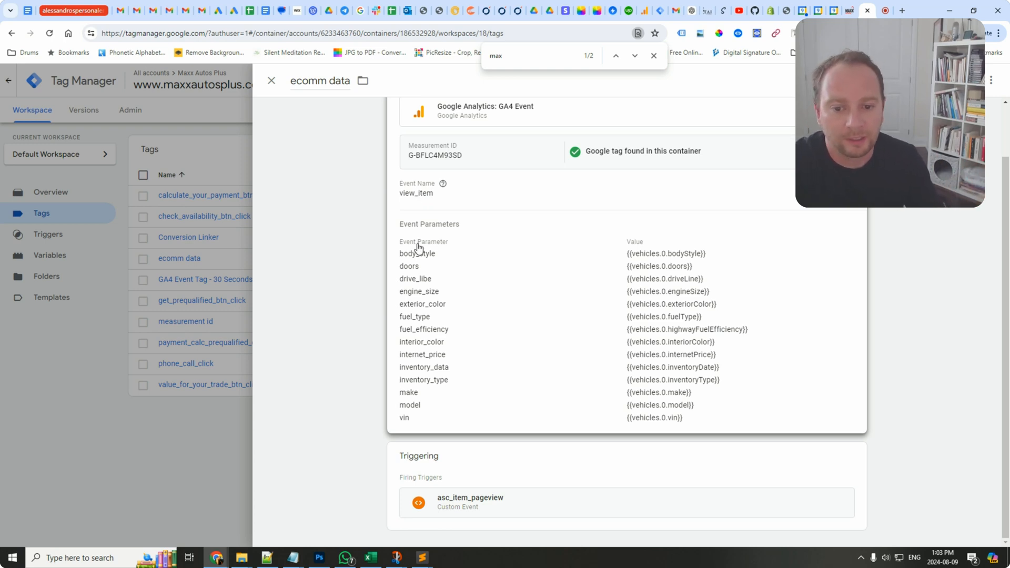
mouse_move(443, 257)
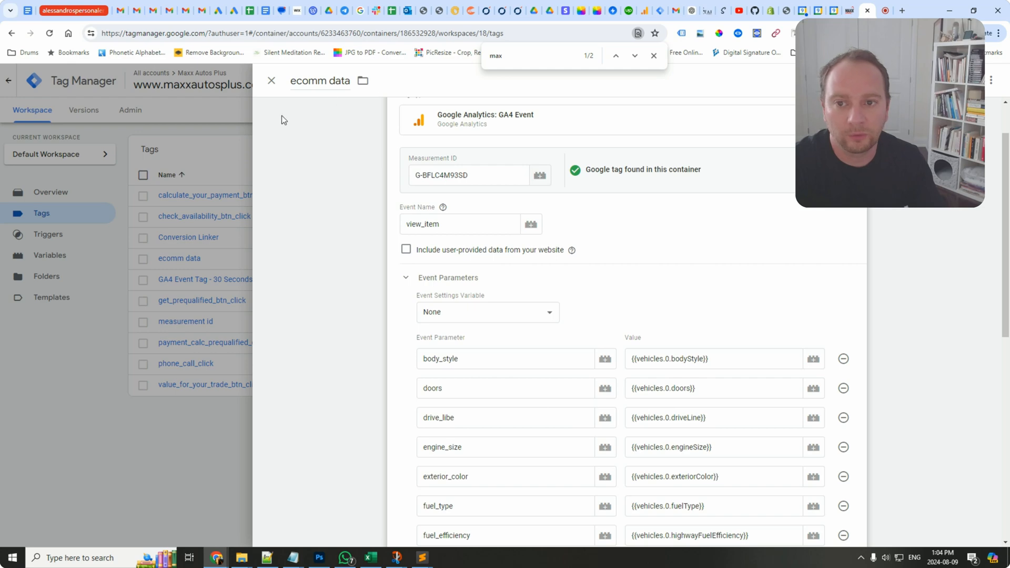
In Variables, bring up the vehicles.0.bodyStyle data layer variable referenced by 'ecomm data'.
left_click(50, 254)
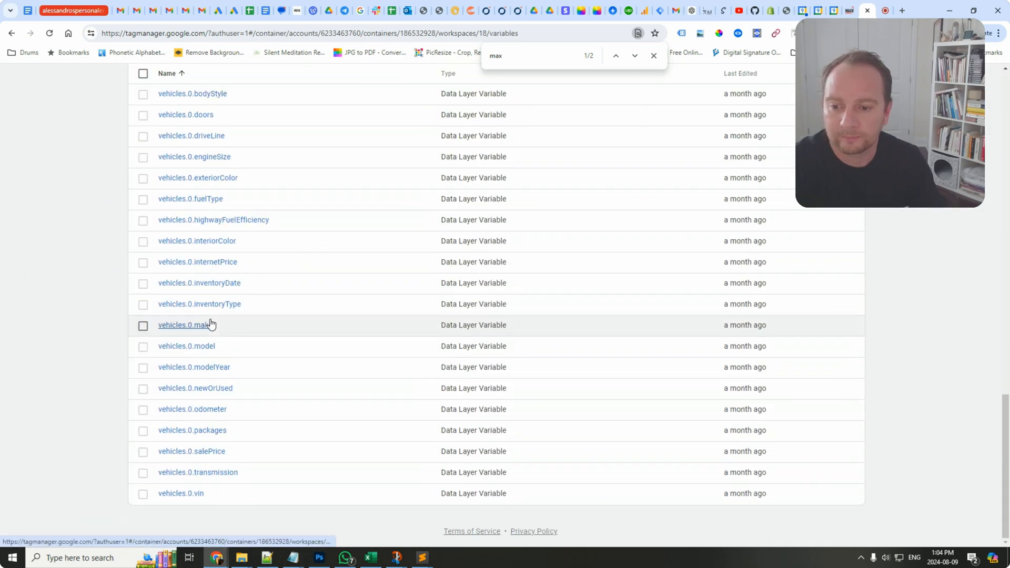
left_click(191, 93)
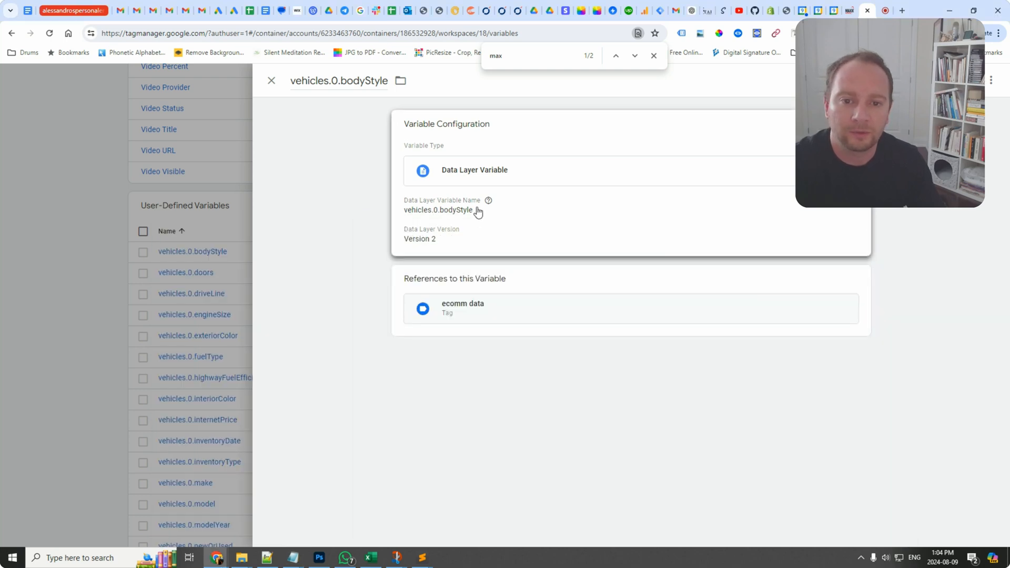
mouse_move(443, 218)
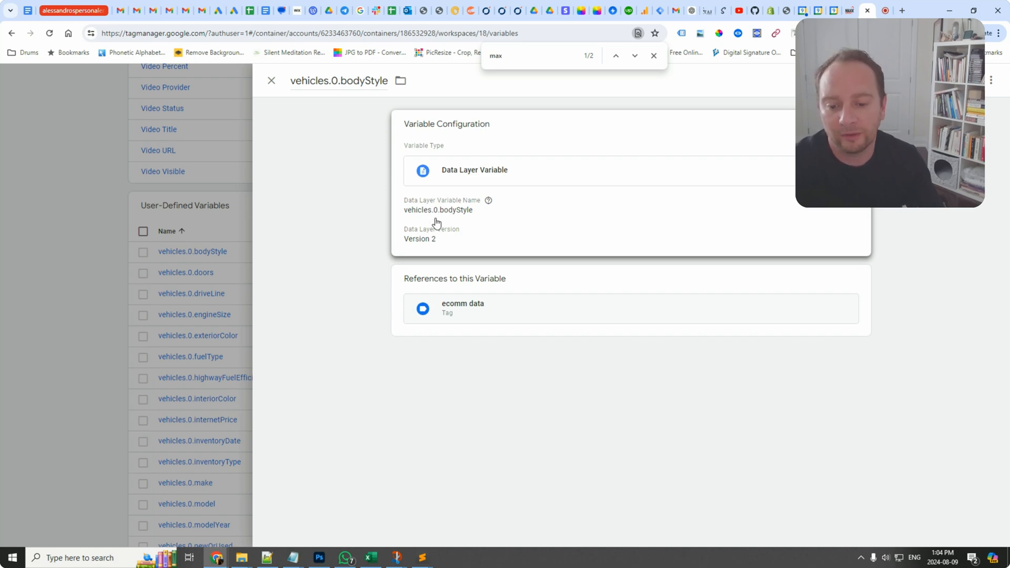
mouse_move(265, 85)
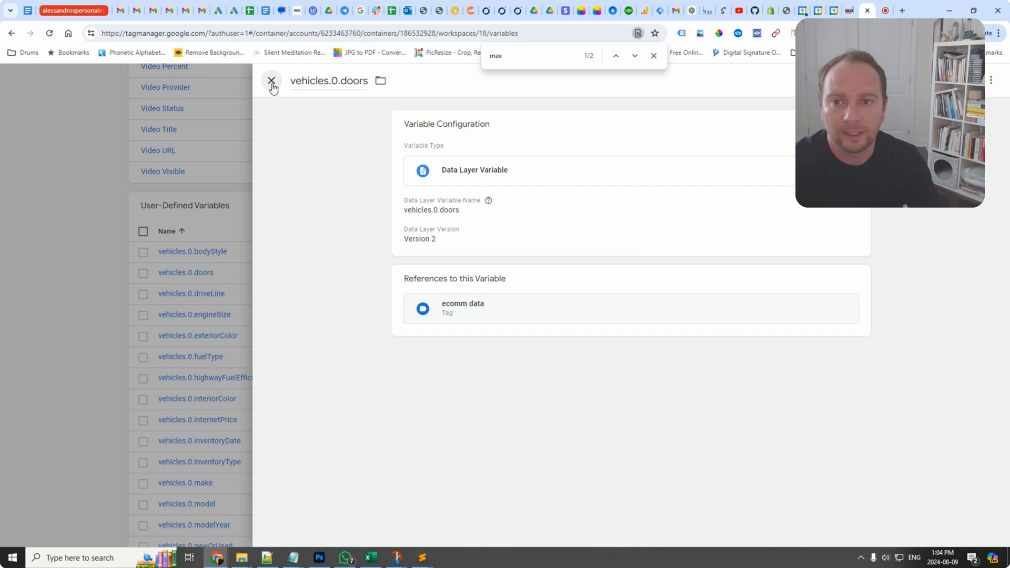
Close the vehicles.0.doors variable details before starting preview mode.
left_click(272, 81)
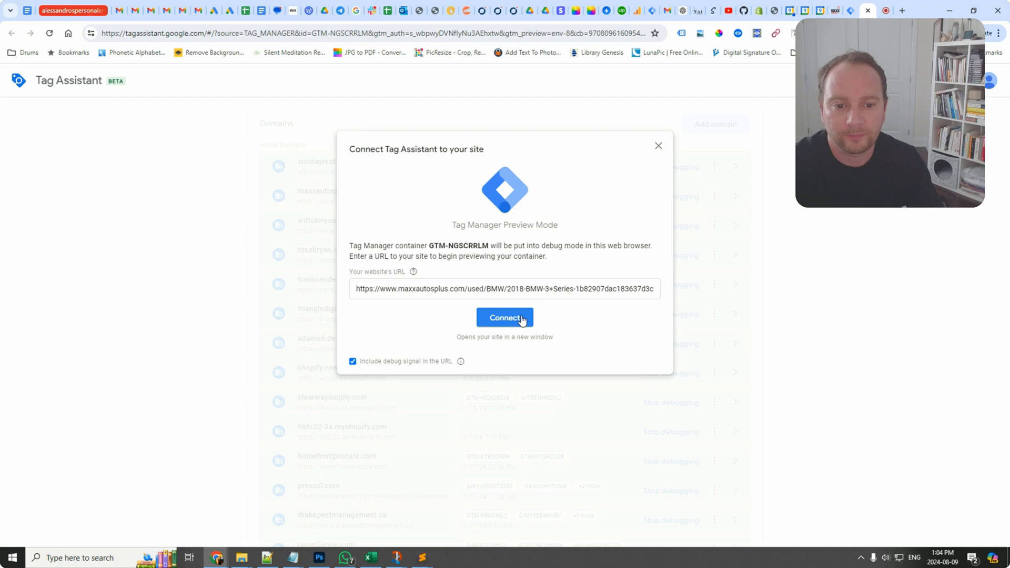
Connect Tag Assistant debugging to the 2018 BMW 3 Series page on maxxautosplus.com.
left_click(504, 317)
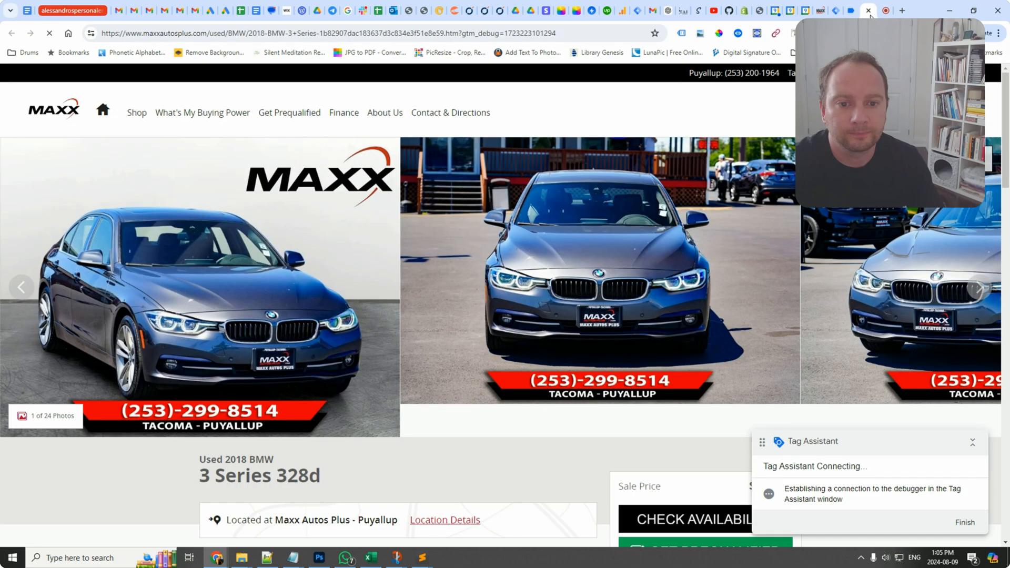
scroll("down", 3)
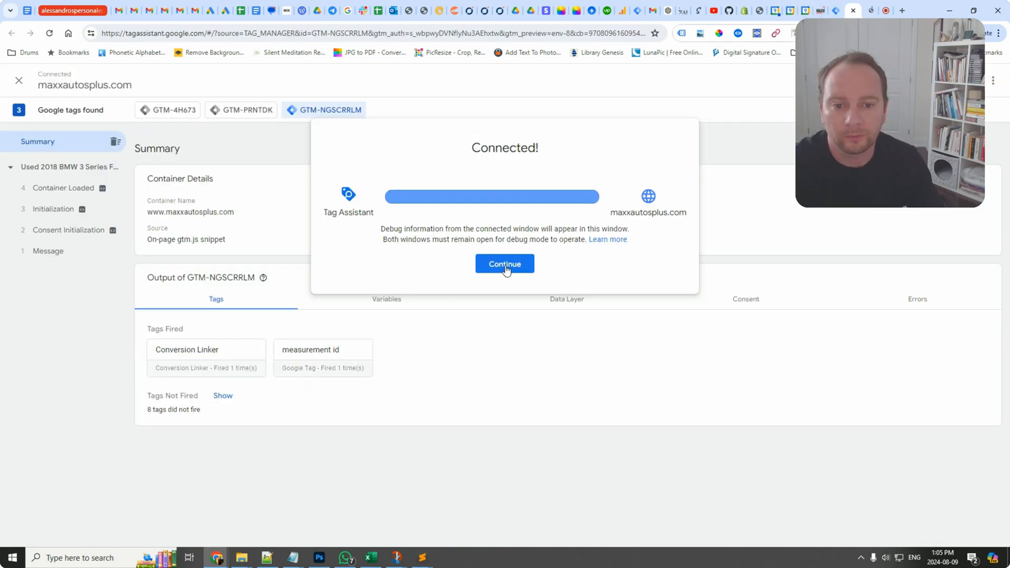
Check asc_pageview and asc_item_pageview events and inspect the fired 'ecomm data' tag's details.
left_click(504, 263)
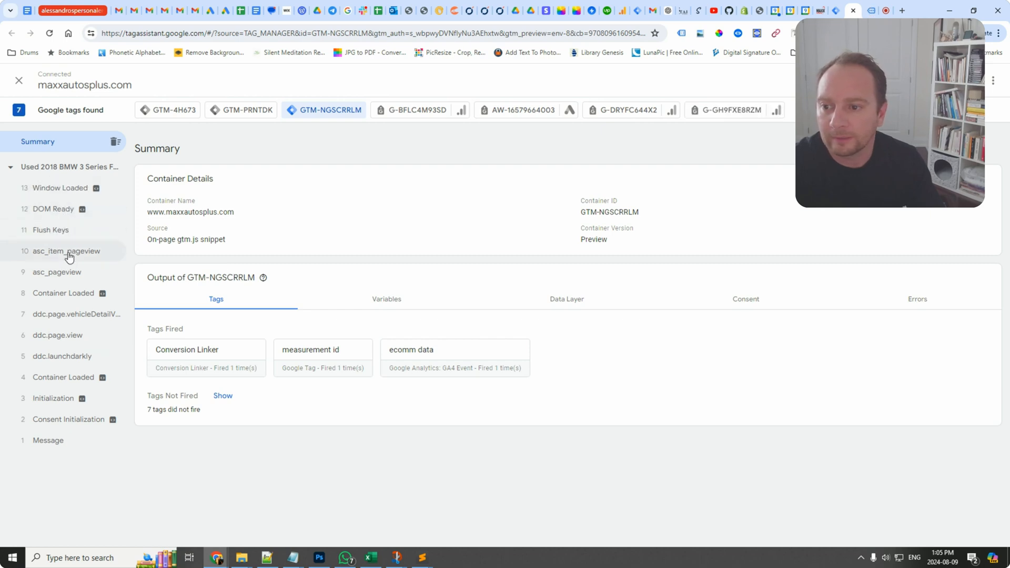
mouse_move(66, 272)
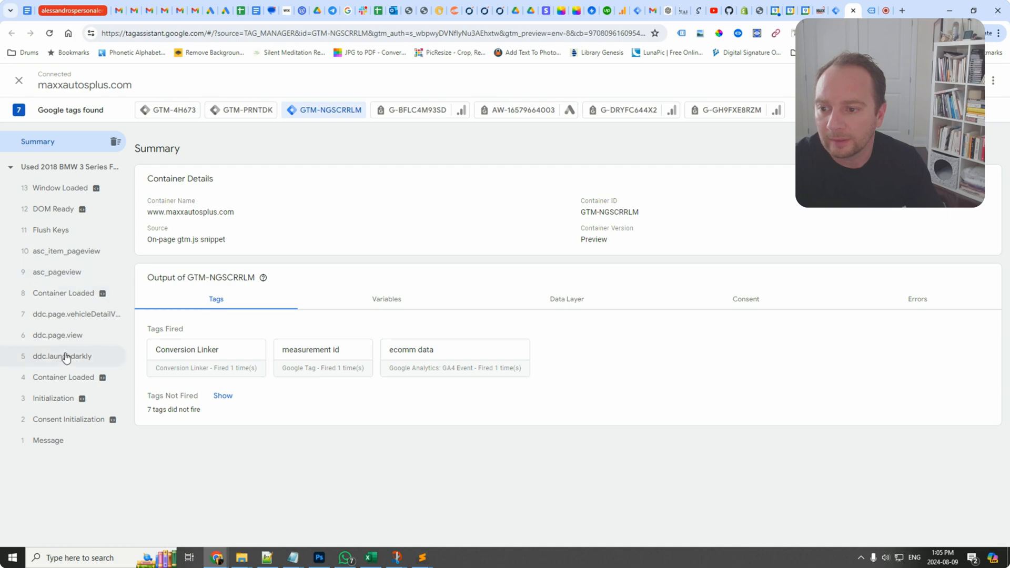
left_click(56, 272)
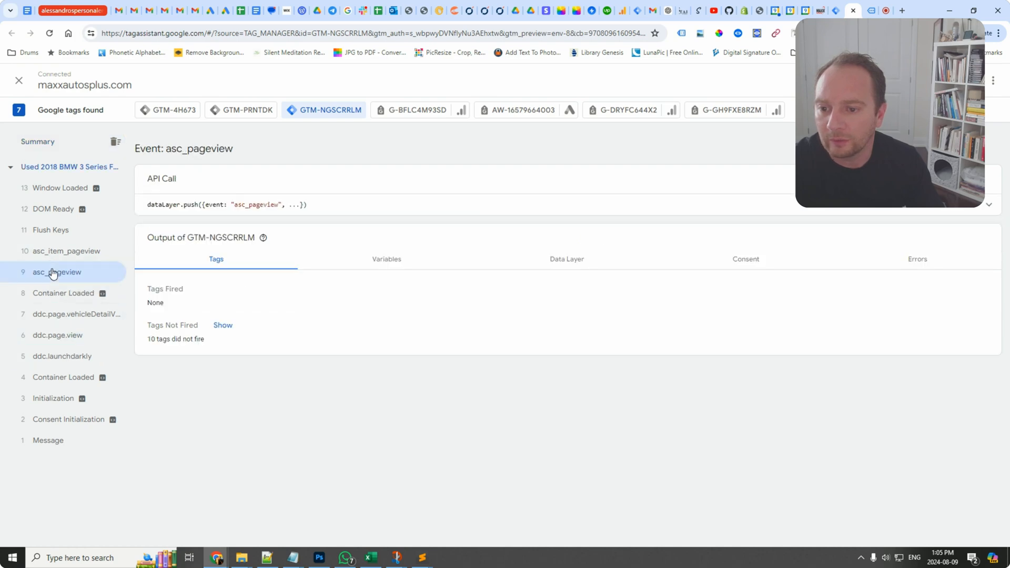
left_click(66, 250)
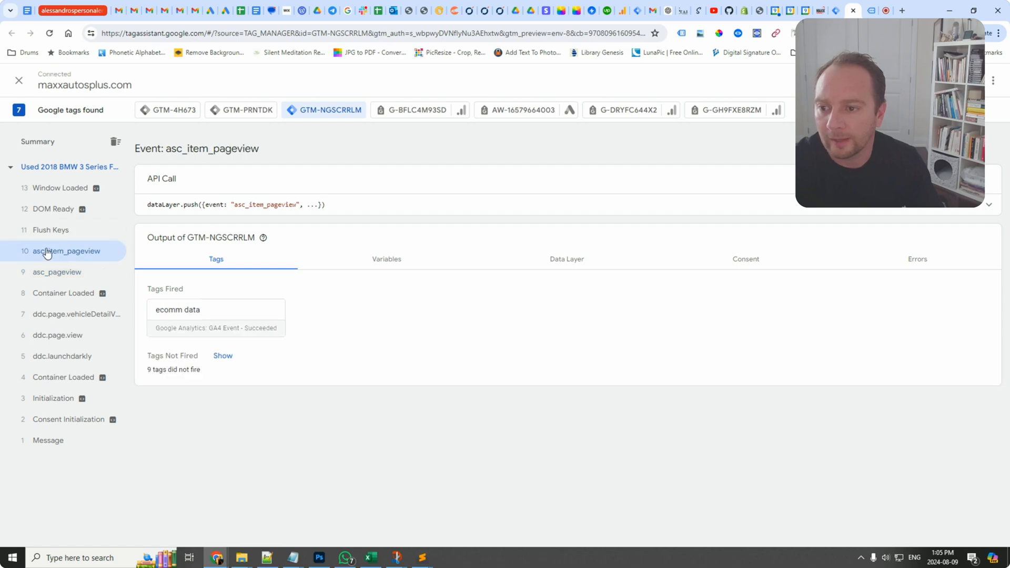
mouse_move(182, 314)
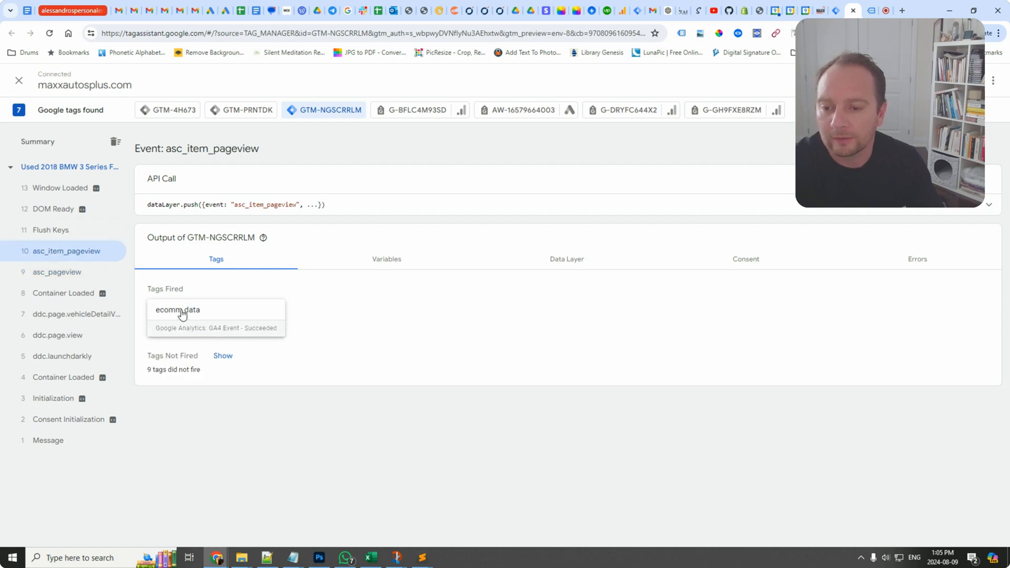
left_click(176, 309)
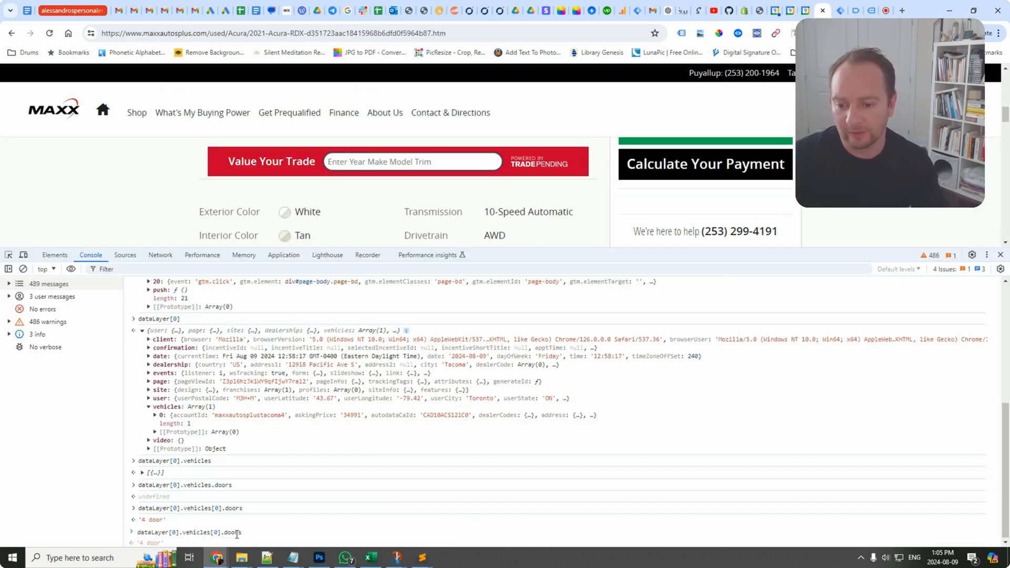
Start a Console query for the first vehicle's make, dataLayer[0].vehicles[0].make.
type("make")
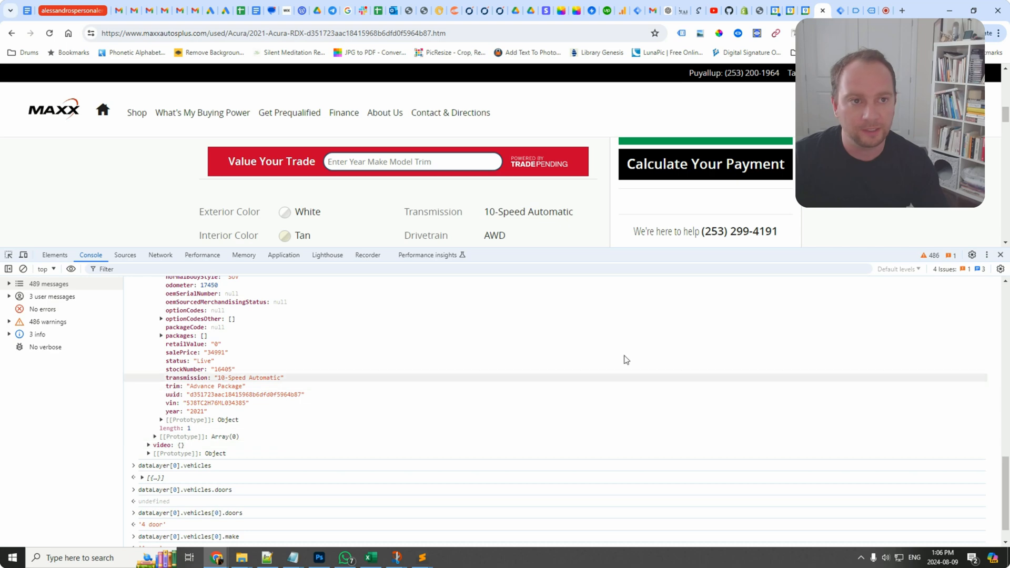
Locate vehicles.0.engineSize under User-Defined Variables and bring up the Notepad code notes.
left_click(819, 10)
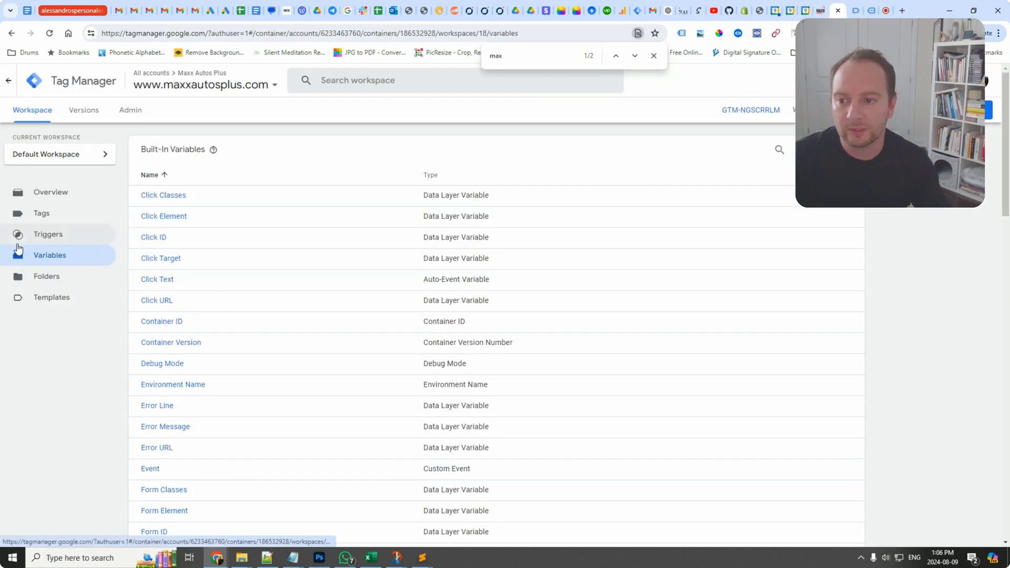
scroll("down", 3)
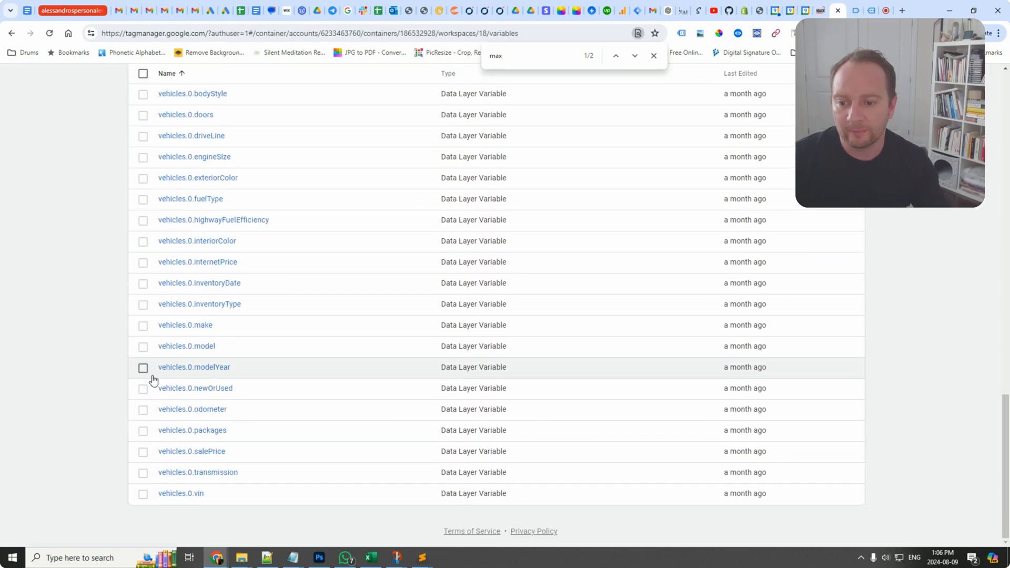
scroll("down", 3)
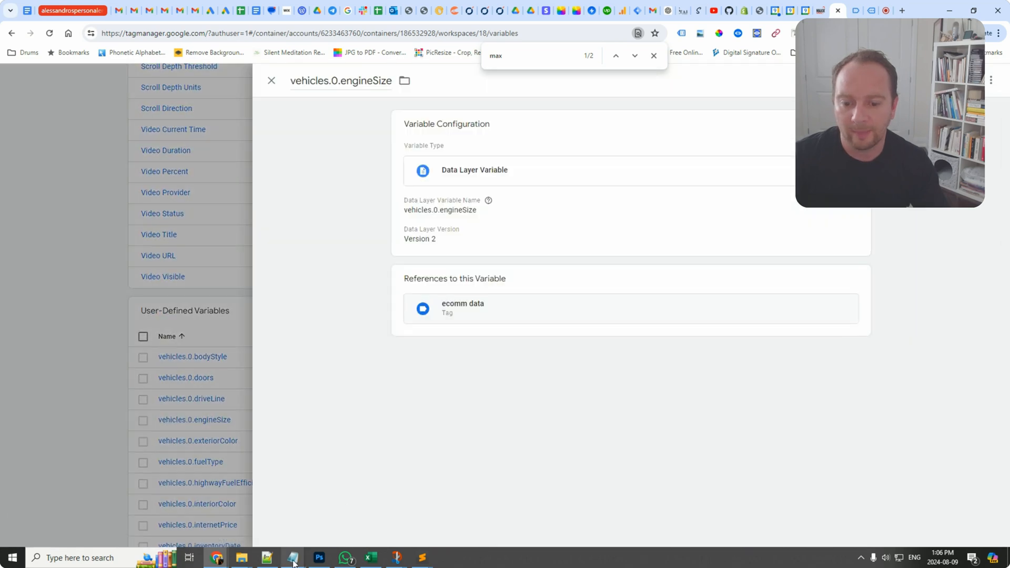
left_click(266, 558)
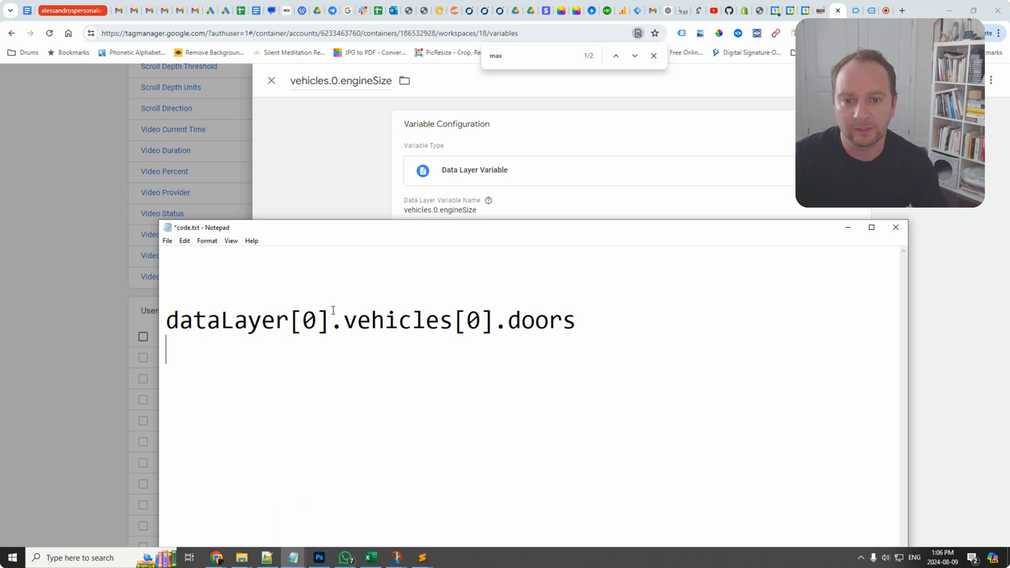
Highlight the first [0] index in the dataLayer[0].vehicles[0].doors path.
double_click(309, 320)
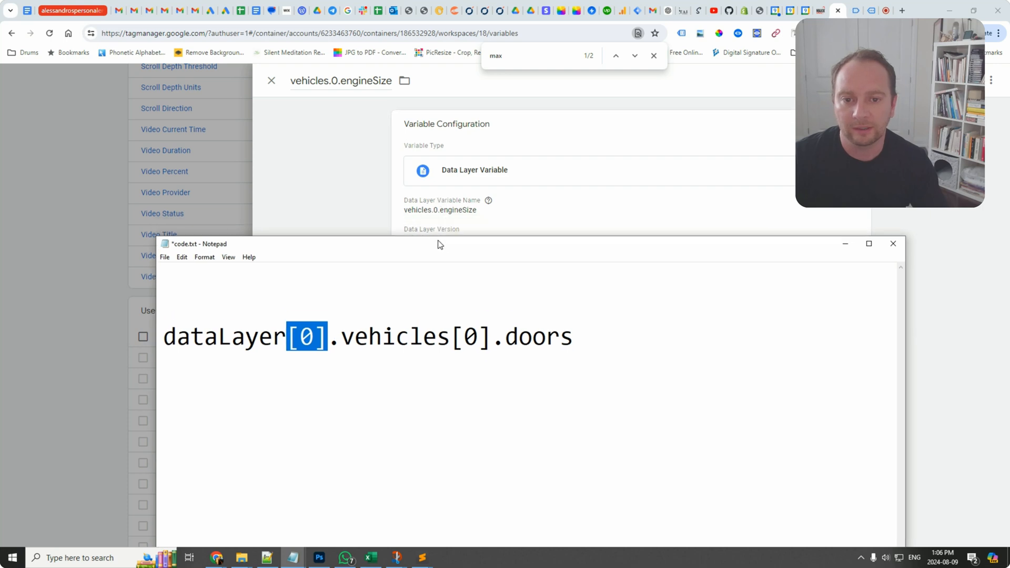
mouse_move(440, 219)
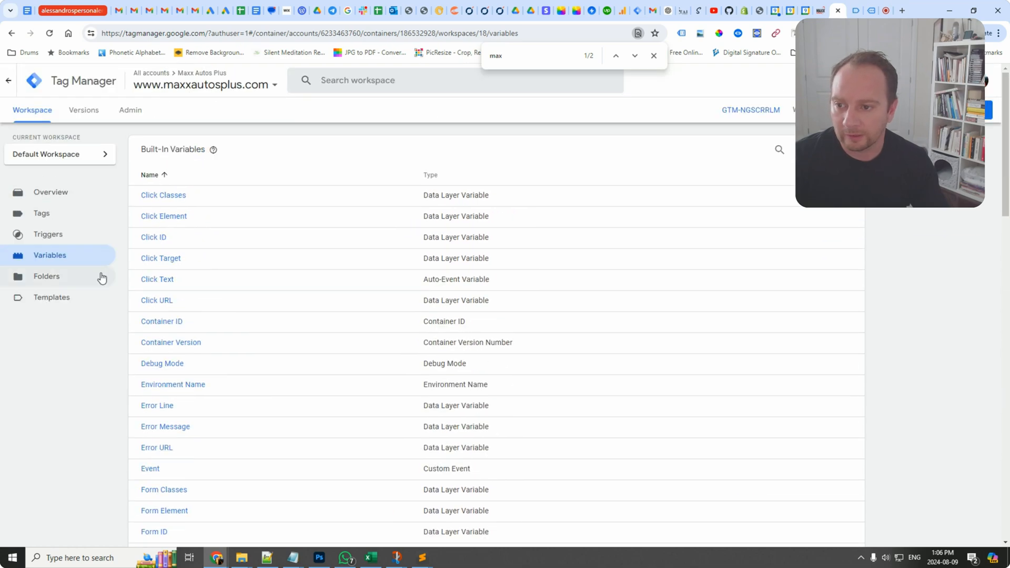
Reopen the 'ecomm data' GA4 view_item tag to review its vehicles.0 parameter mappings.
left_click(41, 213)
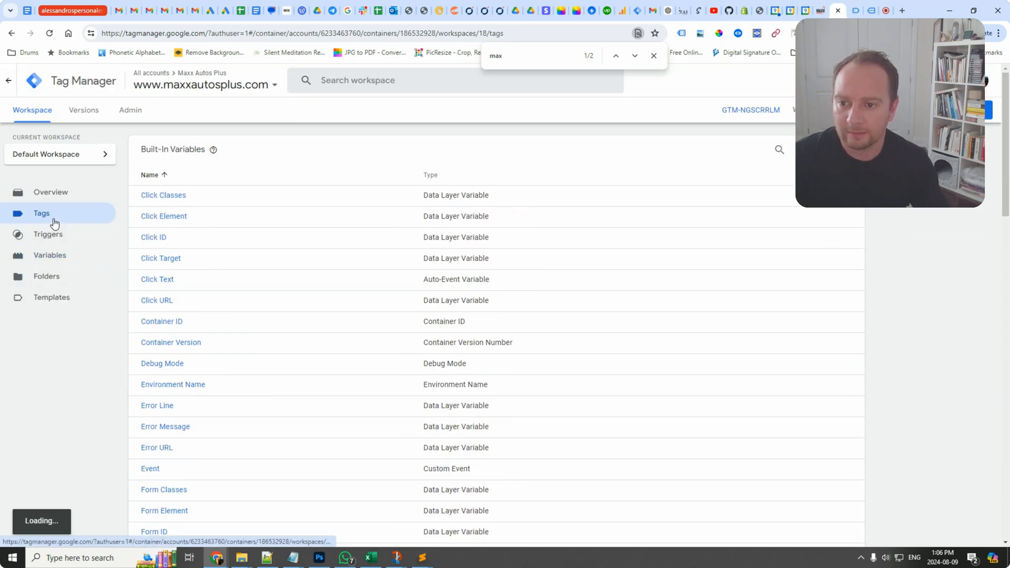
left_click(41, 213)
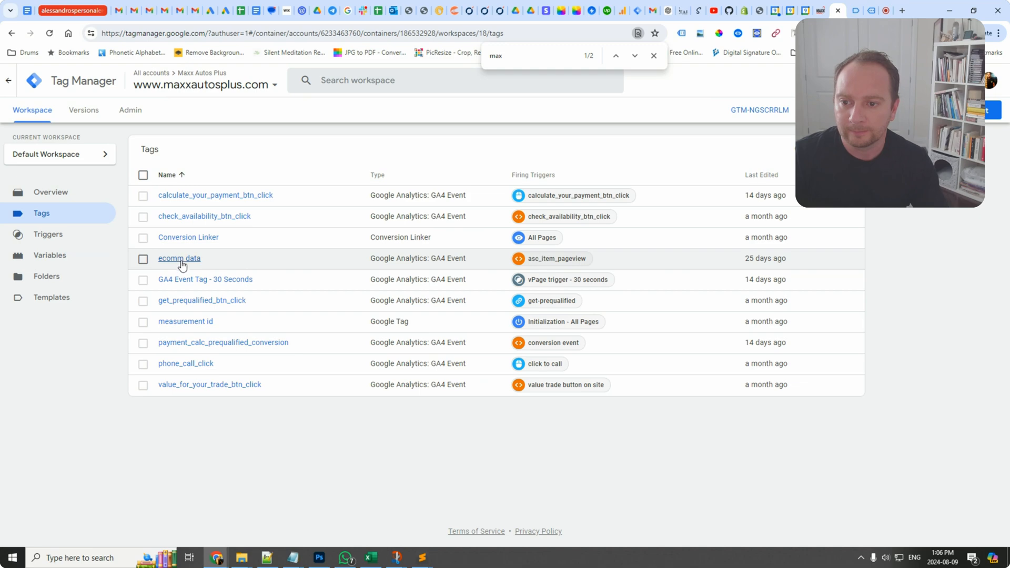
left_click(179, 259)
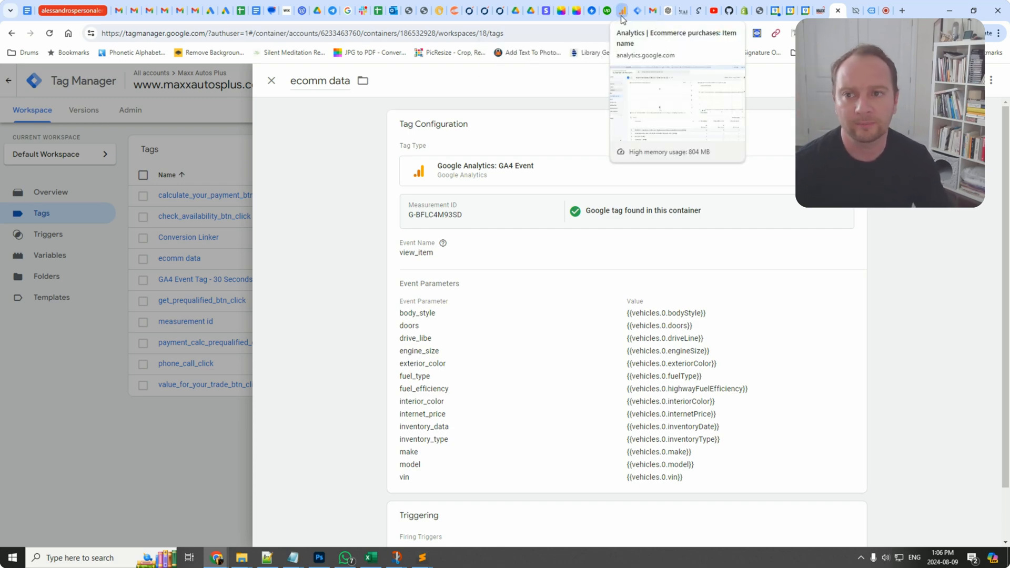
Reach the GA4 property's Custom definitions listing body_style, make, model, VIN and other dimensions.
left_click(620, 11)
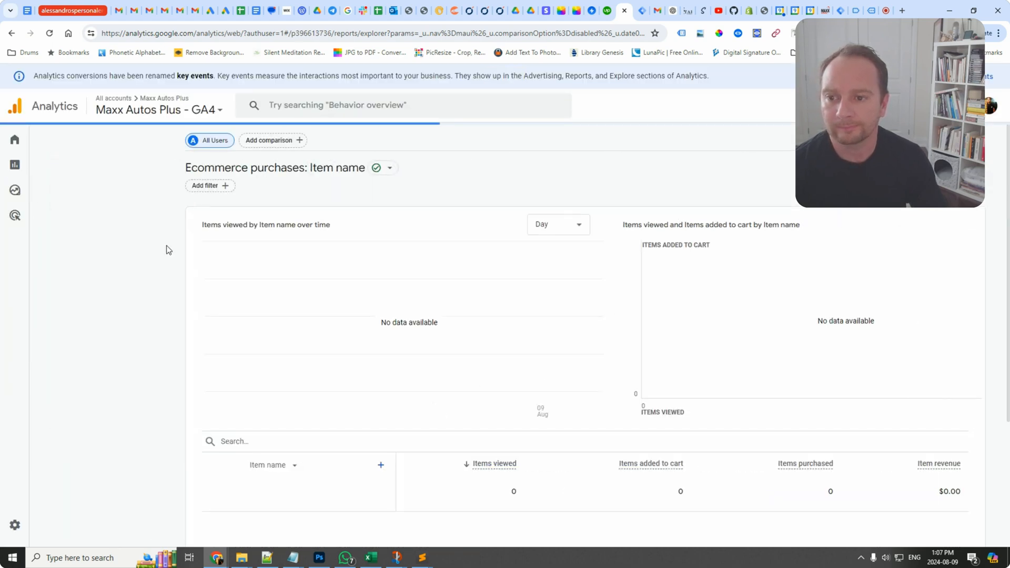
left_click(15, 524)
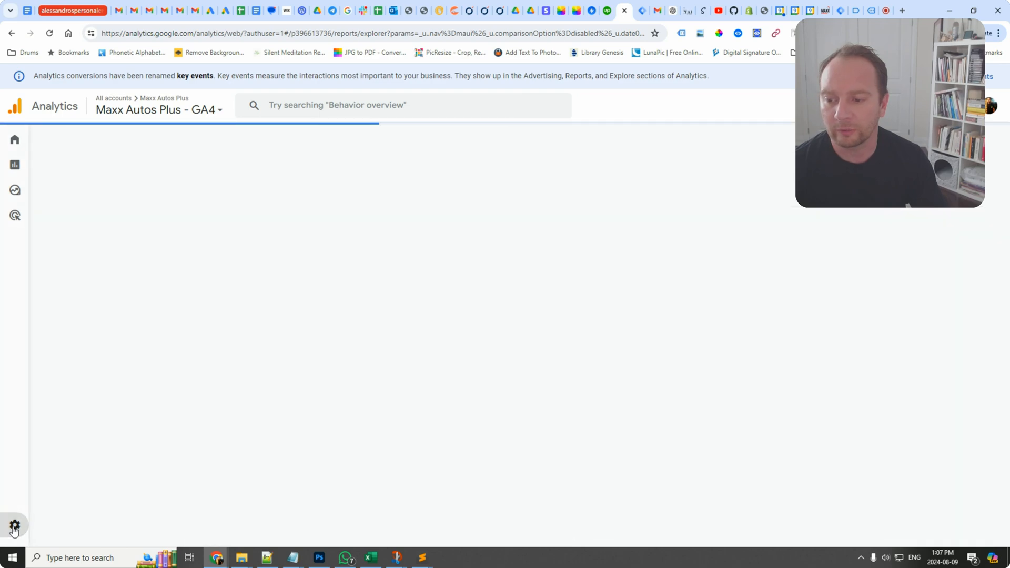
left_click(13, 525)
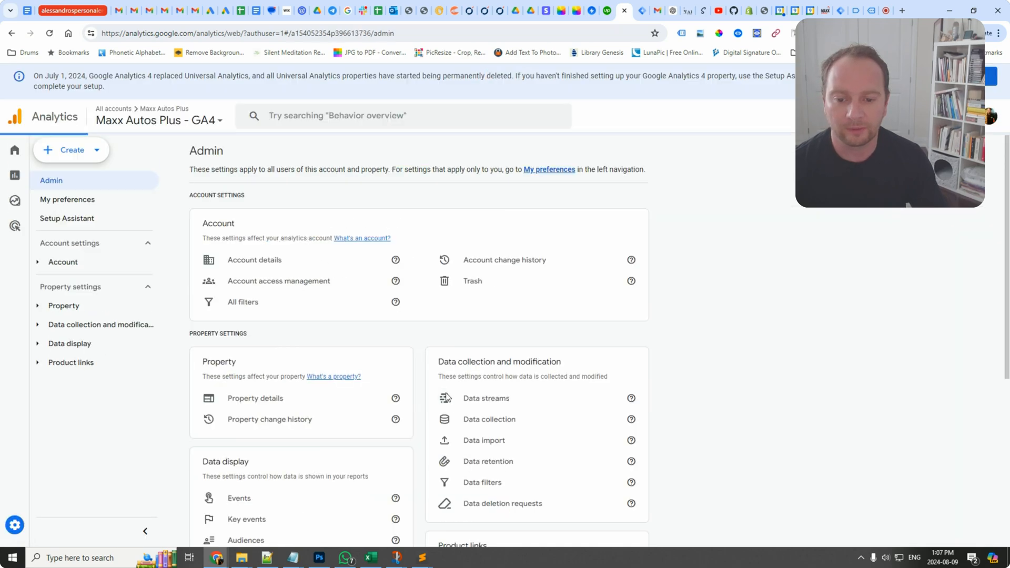
scroll("down", 3)
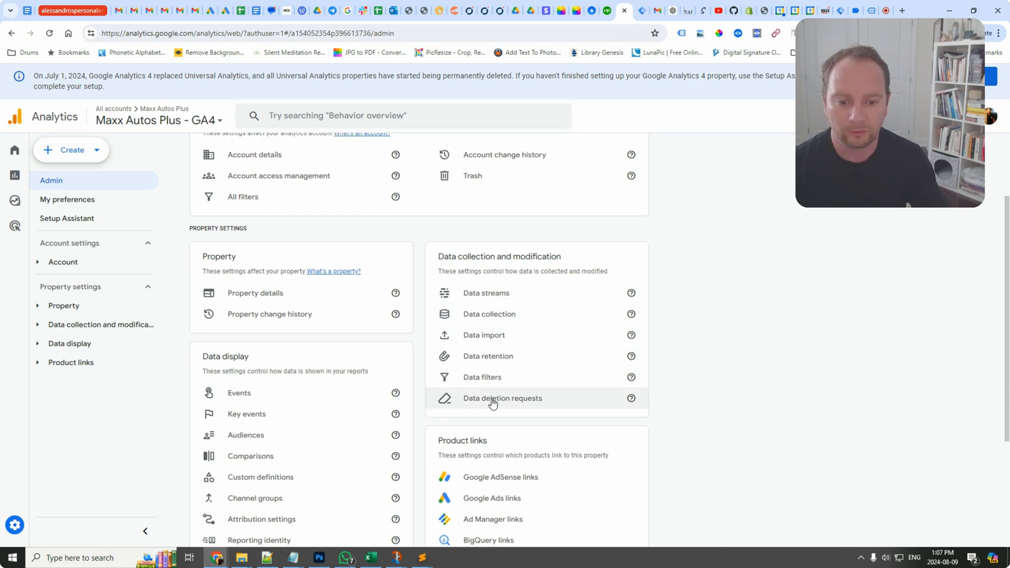
left_click(260, 477)
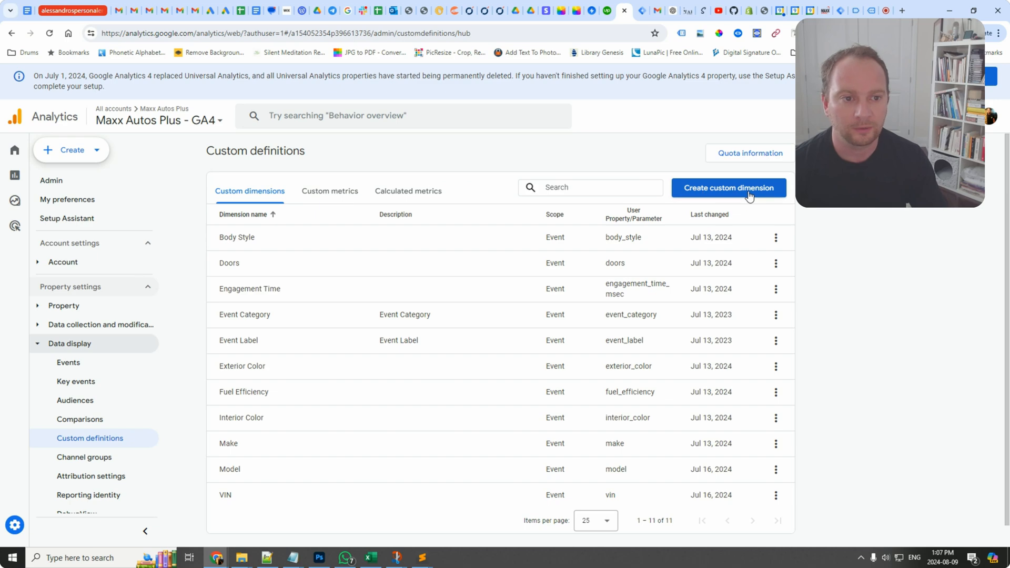
left_click(728, 187)
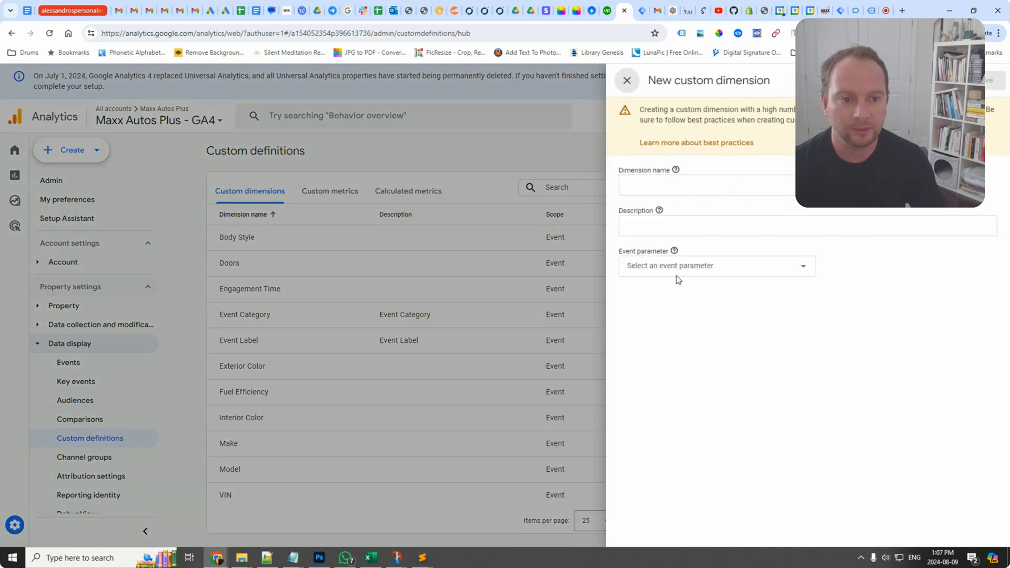
left_click(715, 265)
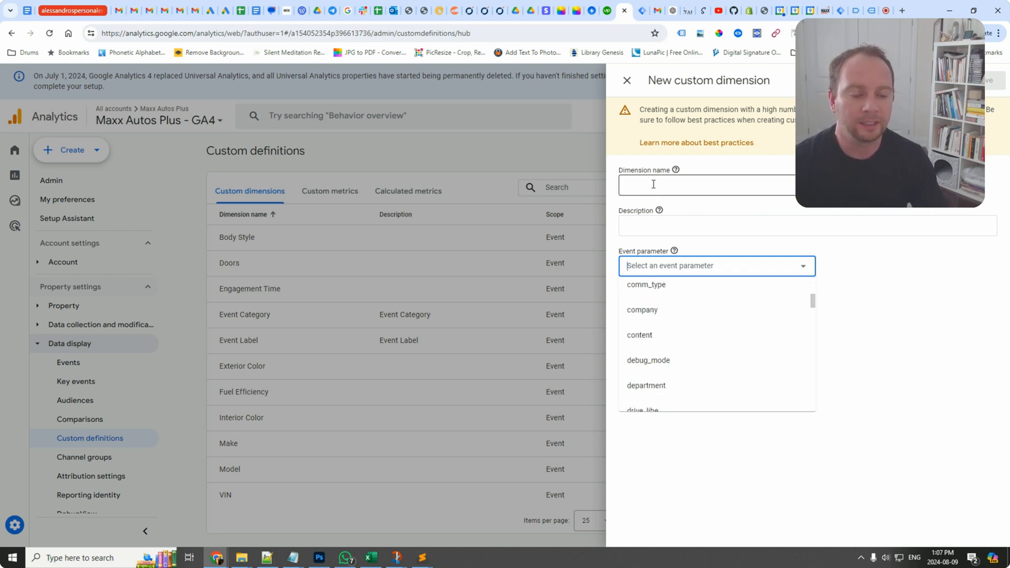
scroll("down", 3)
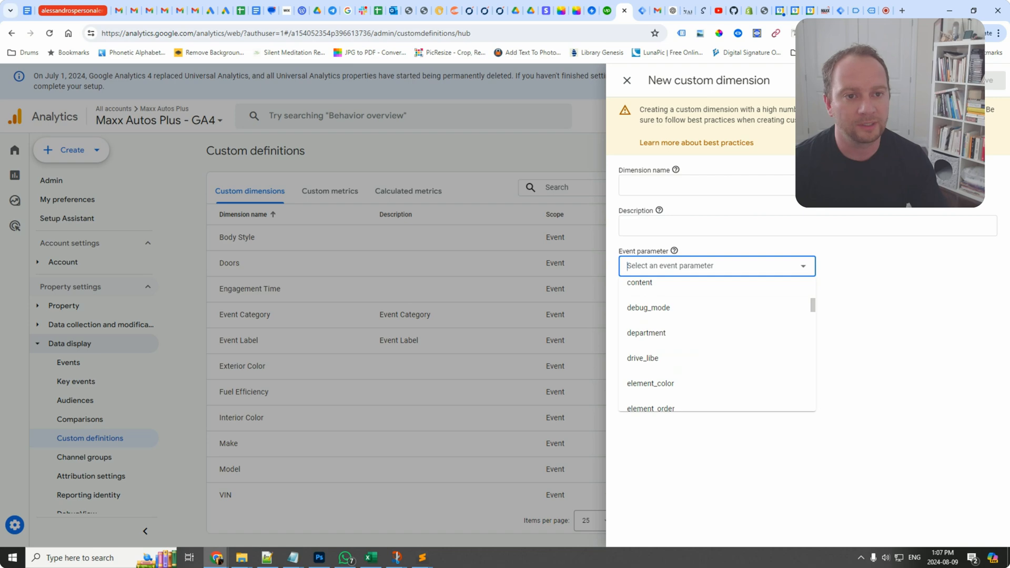
left_click(625, 81)
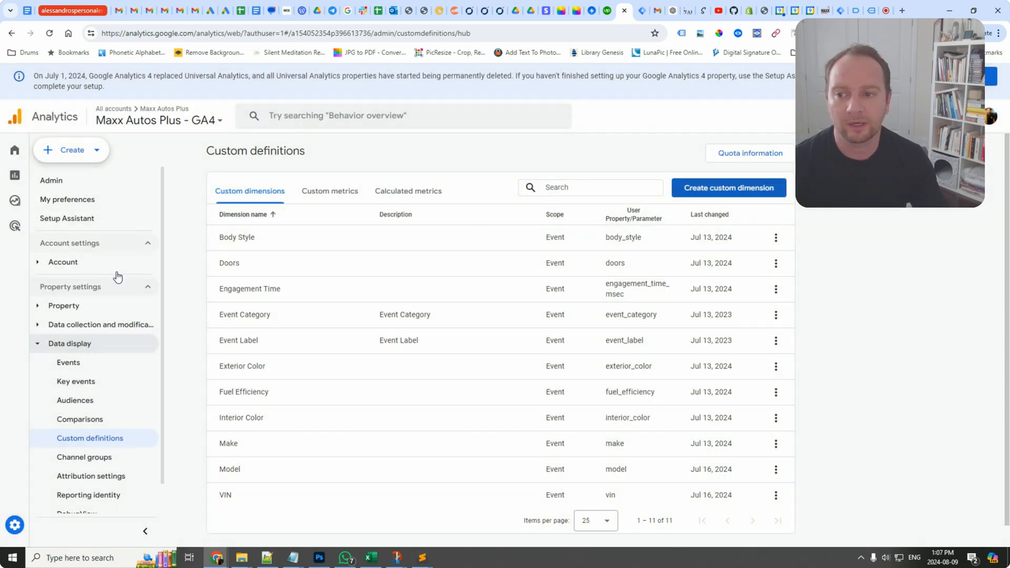
left_click(807, 11)
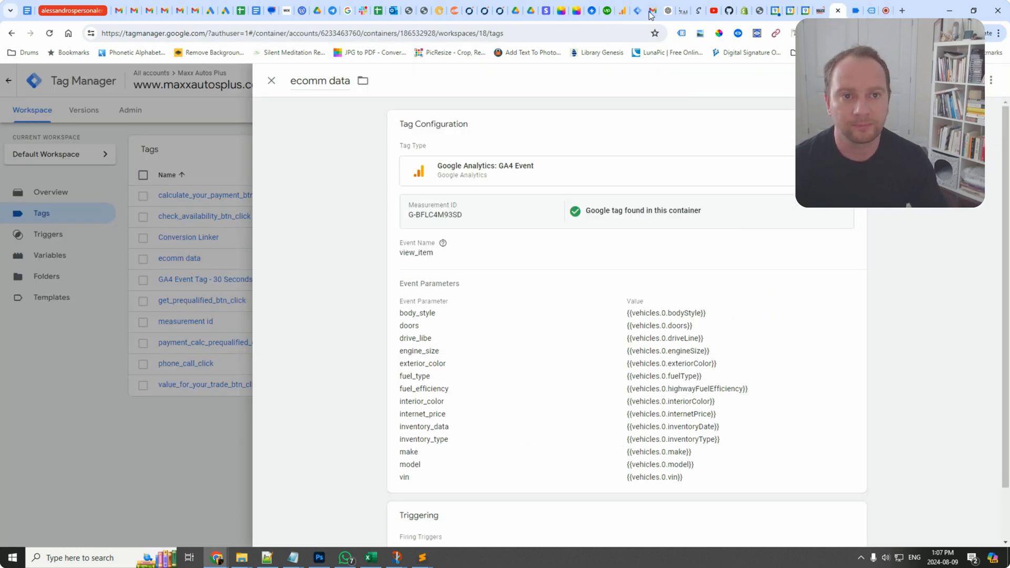
left_click(606, 10)
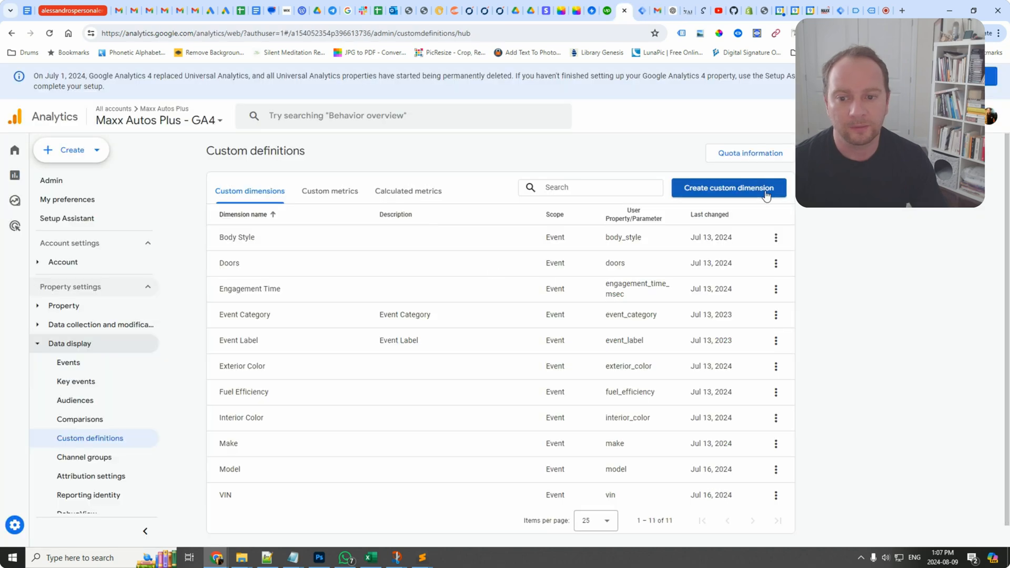
mouse_move(200, 468)
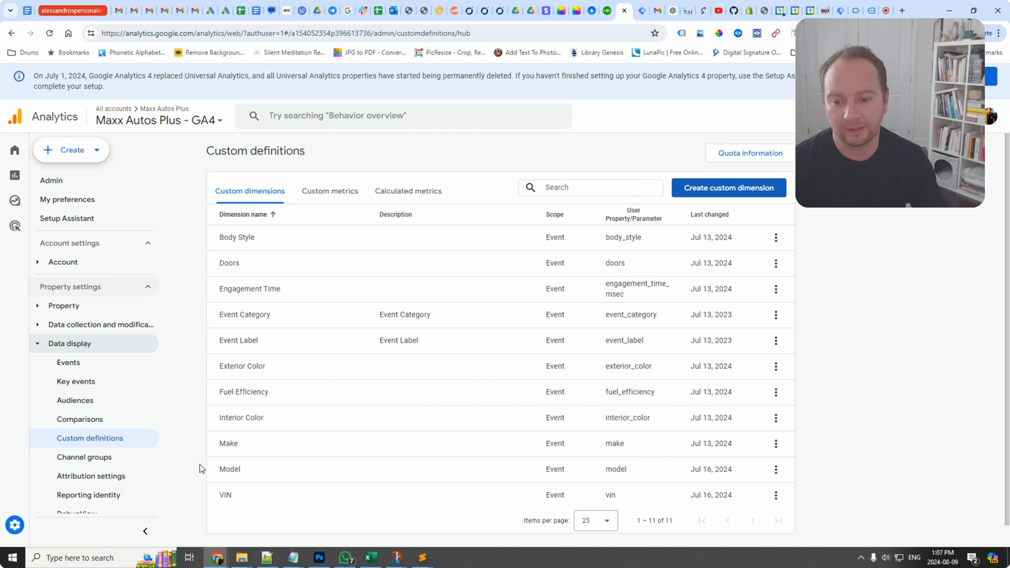
scroll("down", 3)
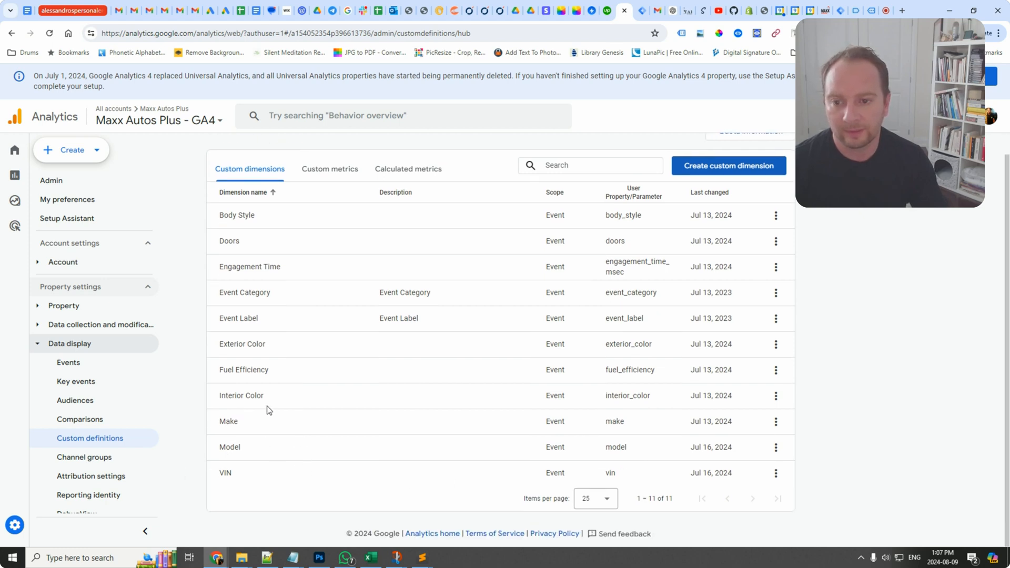
double_click(228, 241)
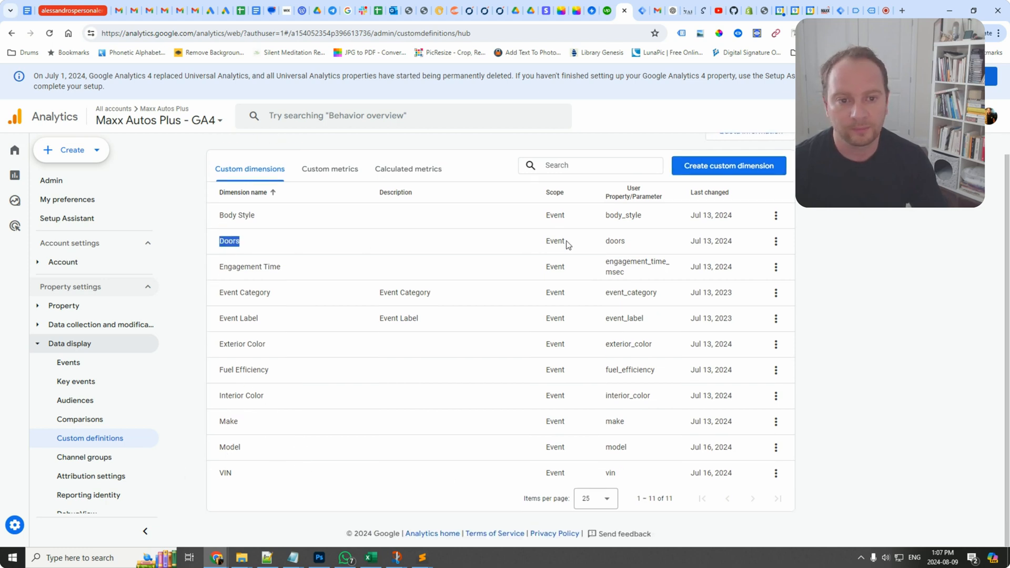